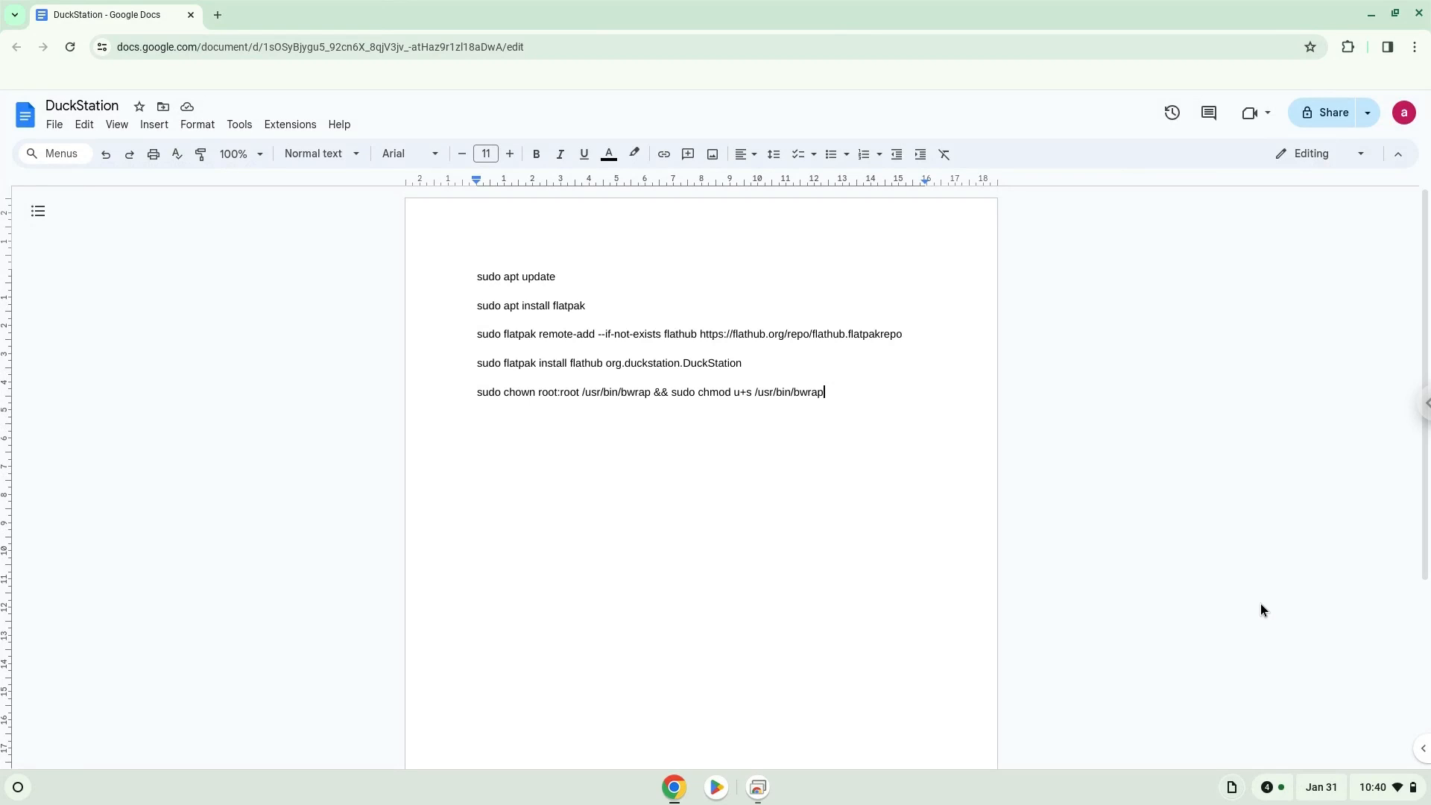
mouse_move(1272, 626)
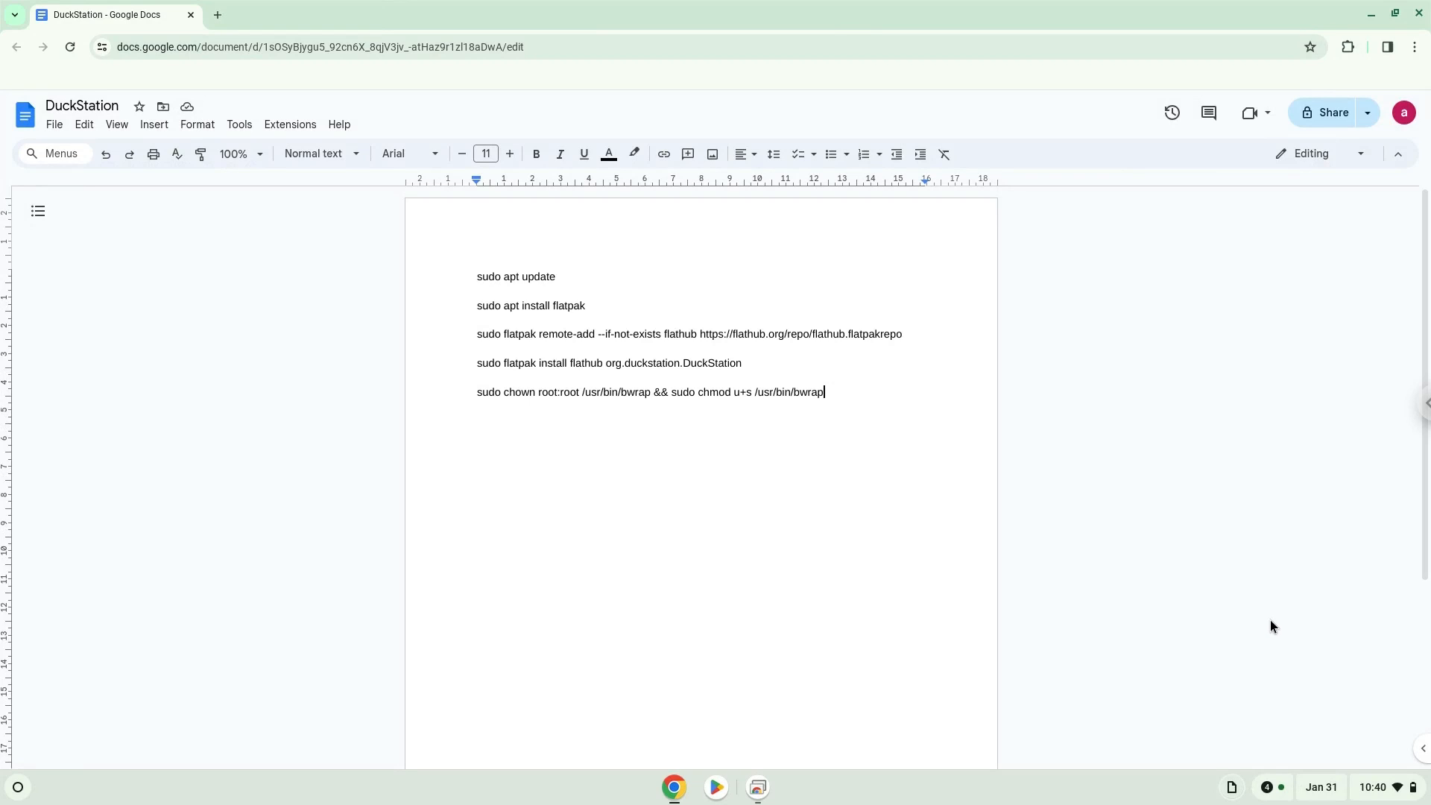
mouse_move(1372, 790)
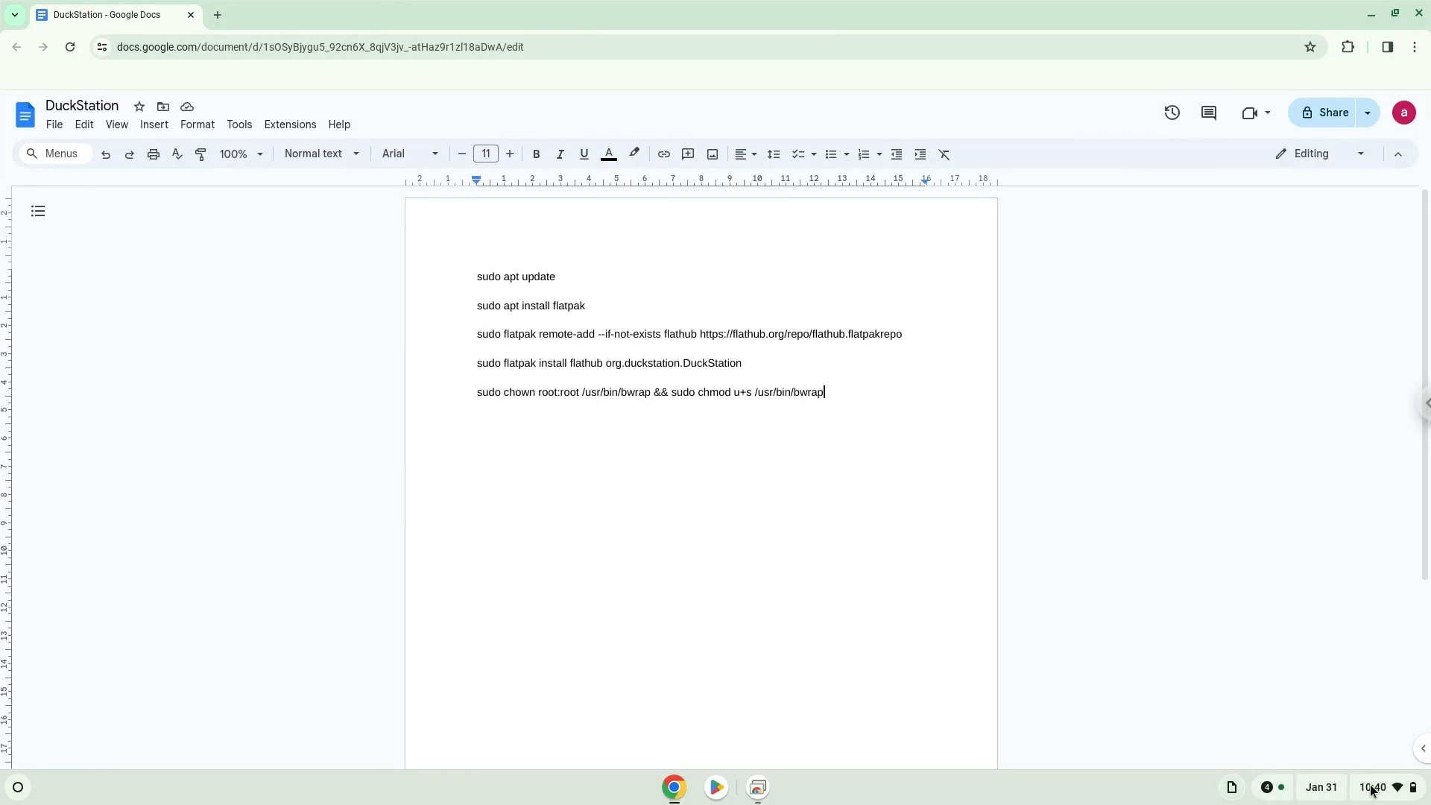
Enable the Linux development environment from Settings > Advanced > Developers and proceed through its setup.
click(1372, 787)
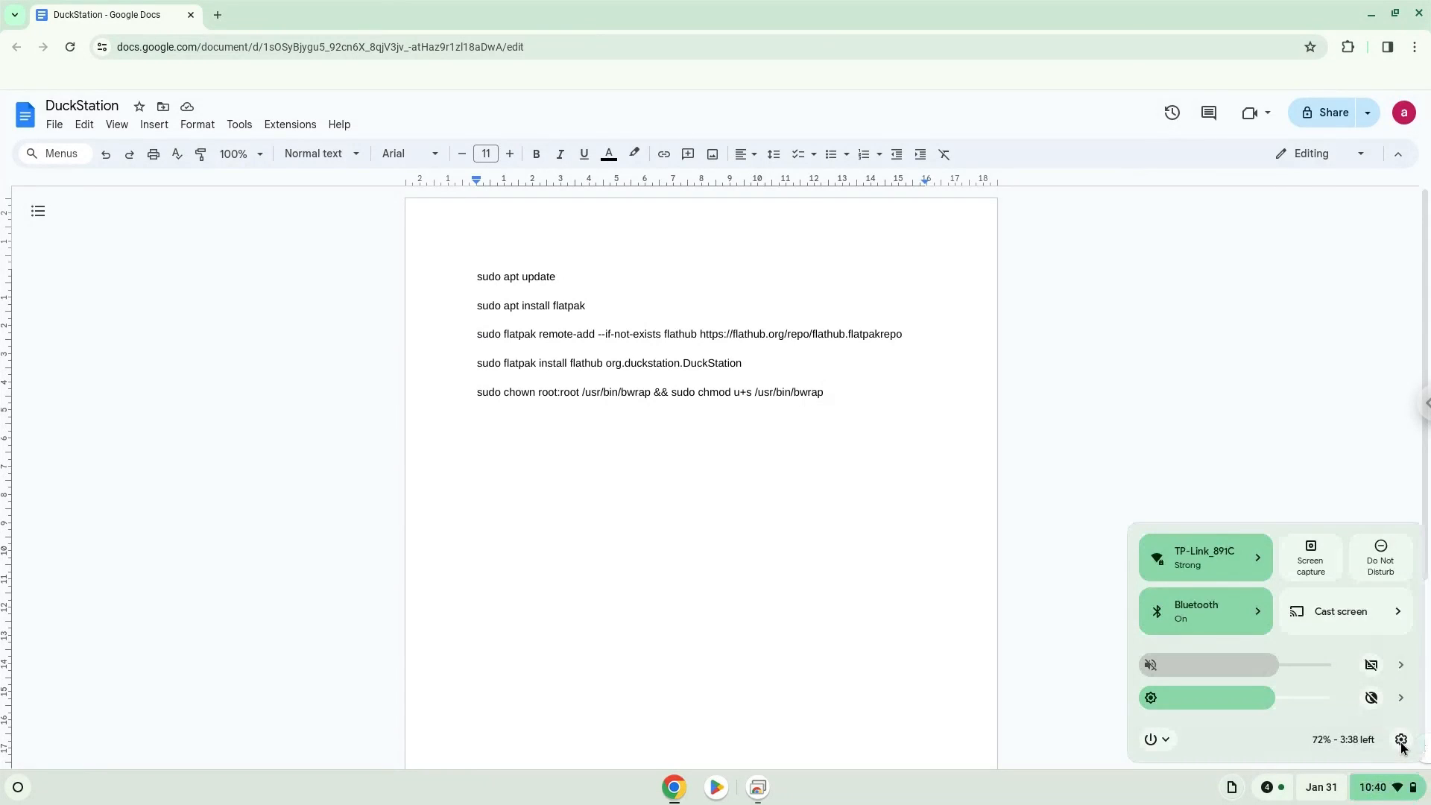
click(1401, 740)
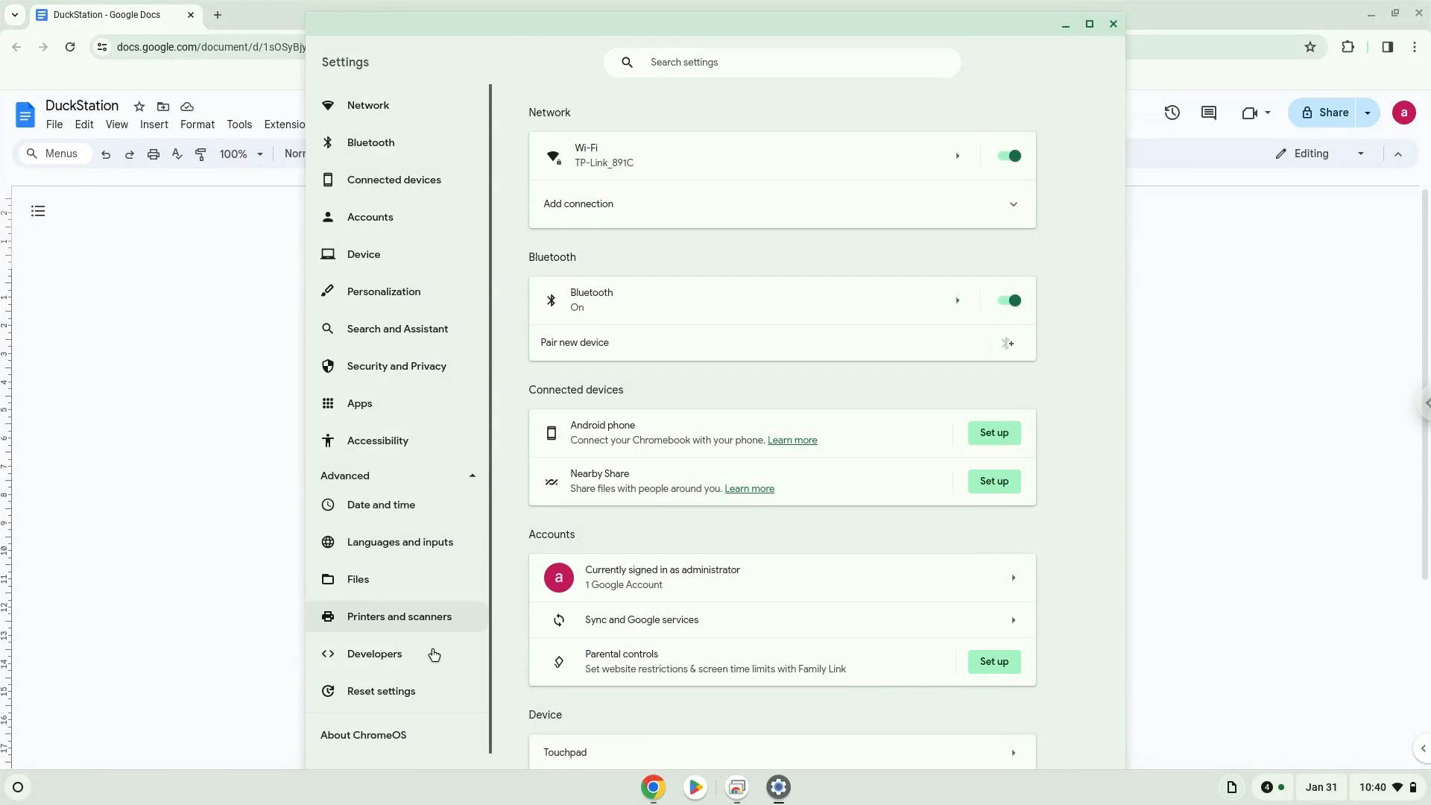
click(374, 653)
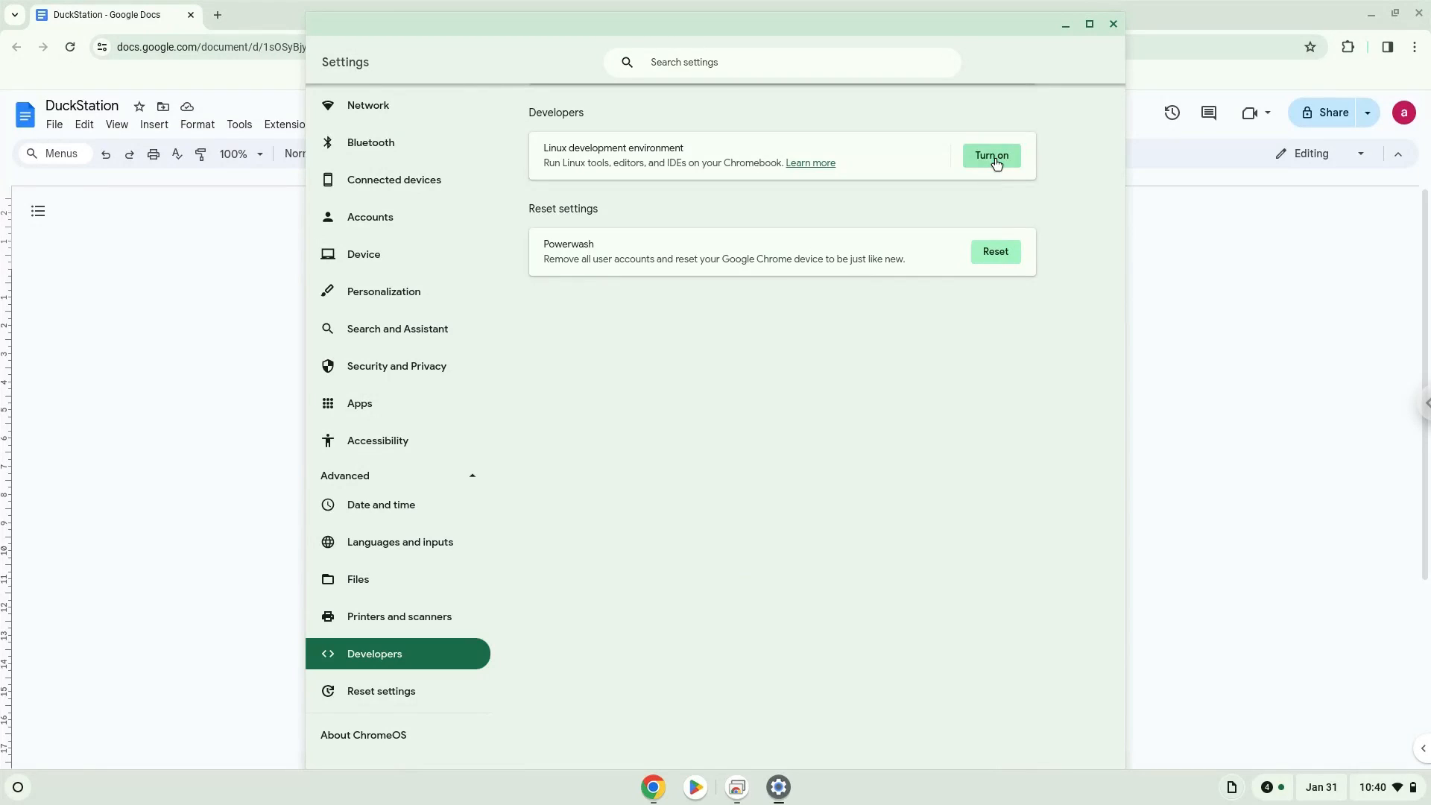
click(990, 155)
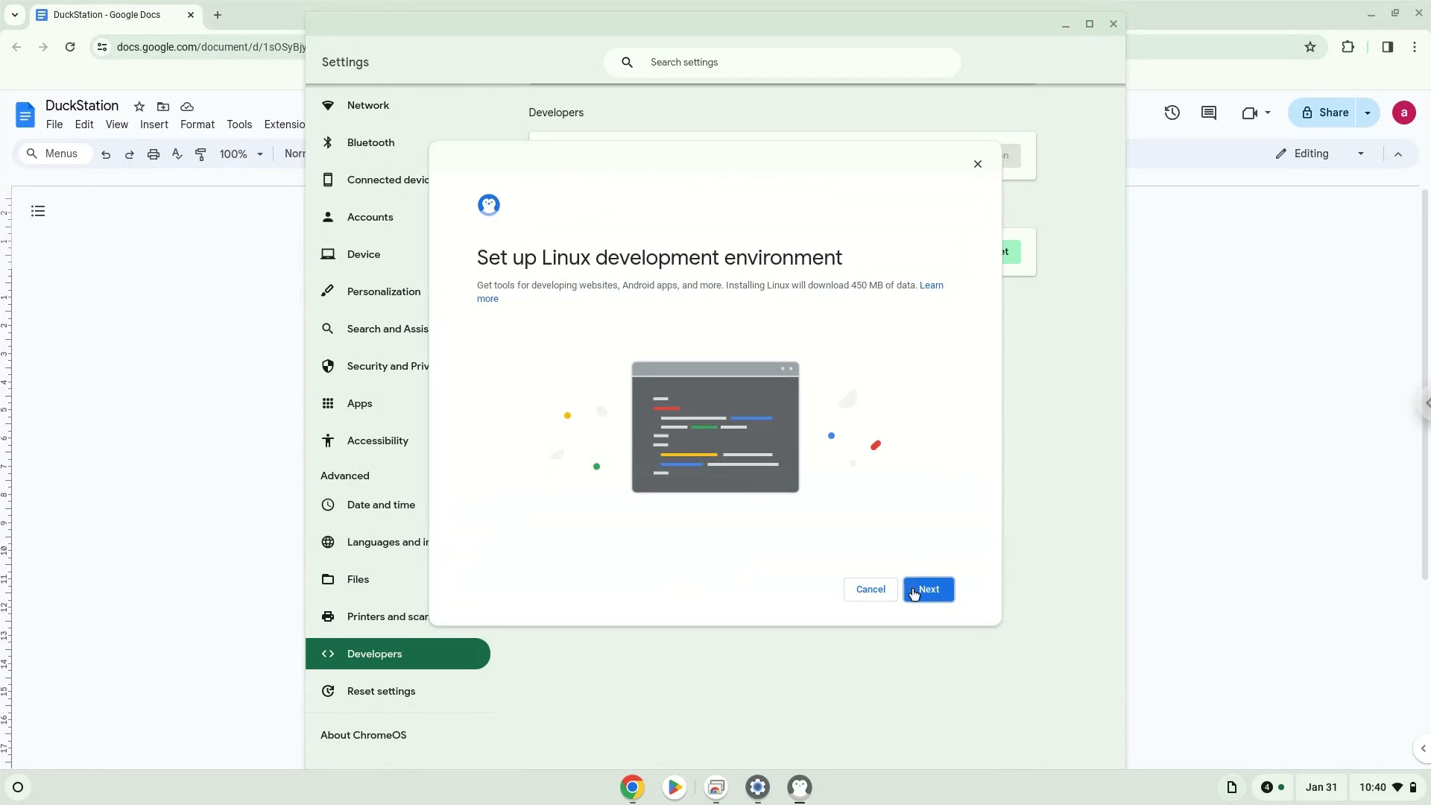
click(926, 588)
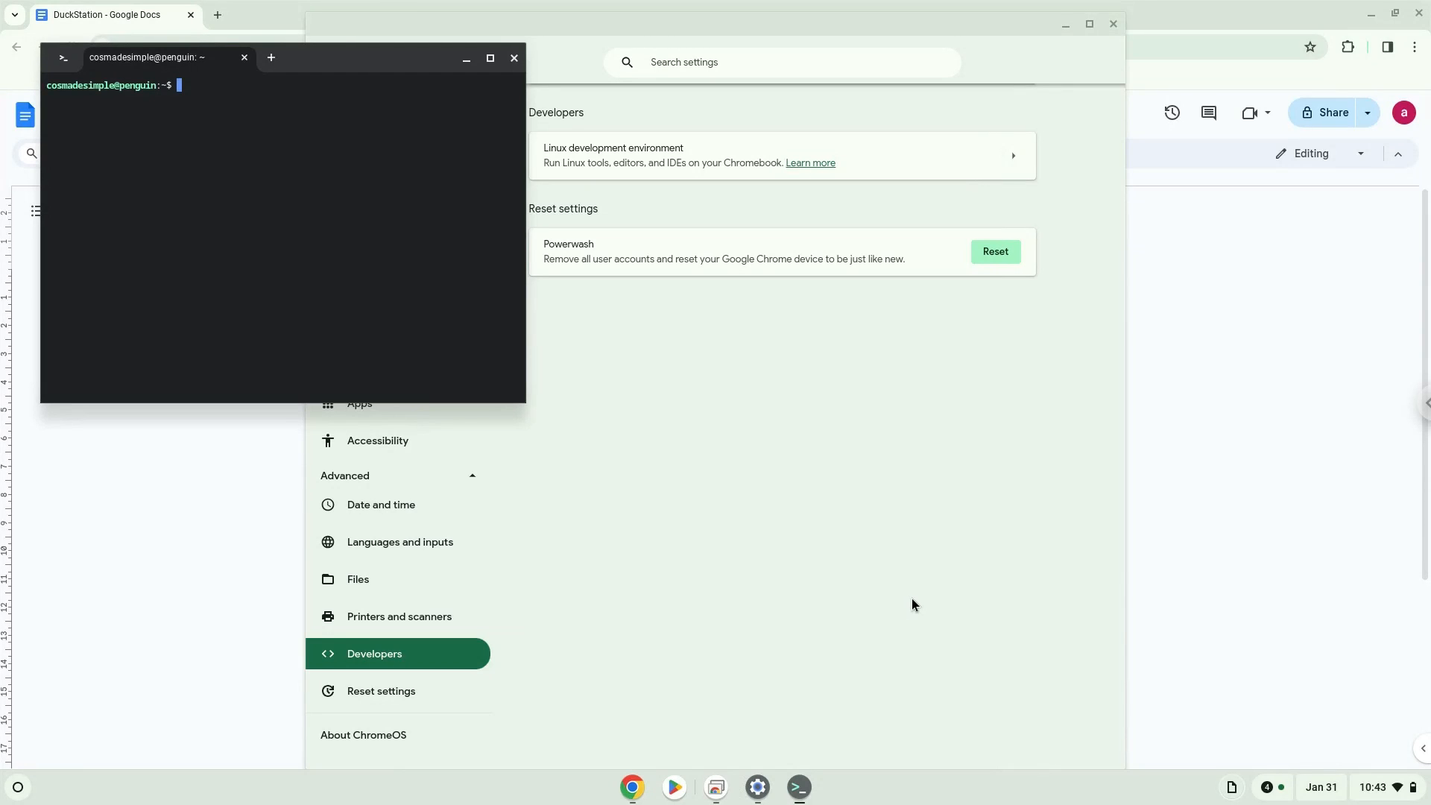
mouse_move(726, 361)
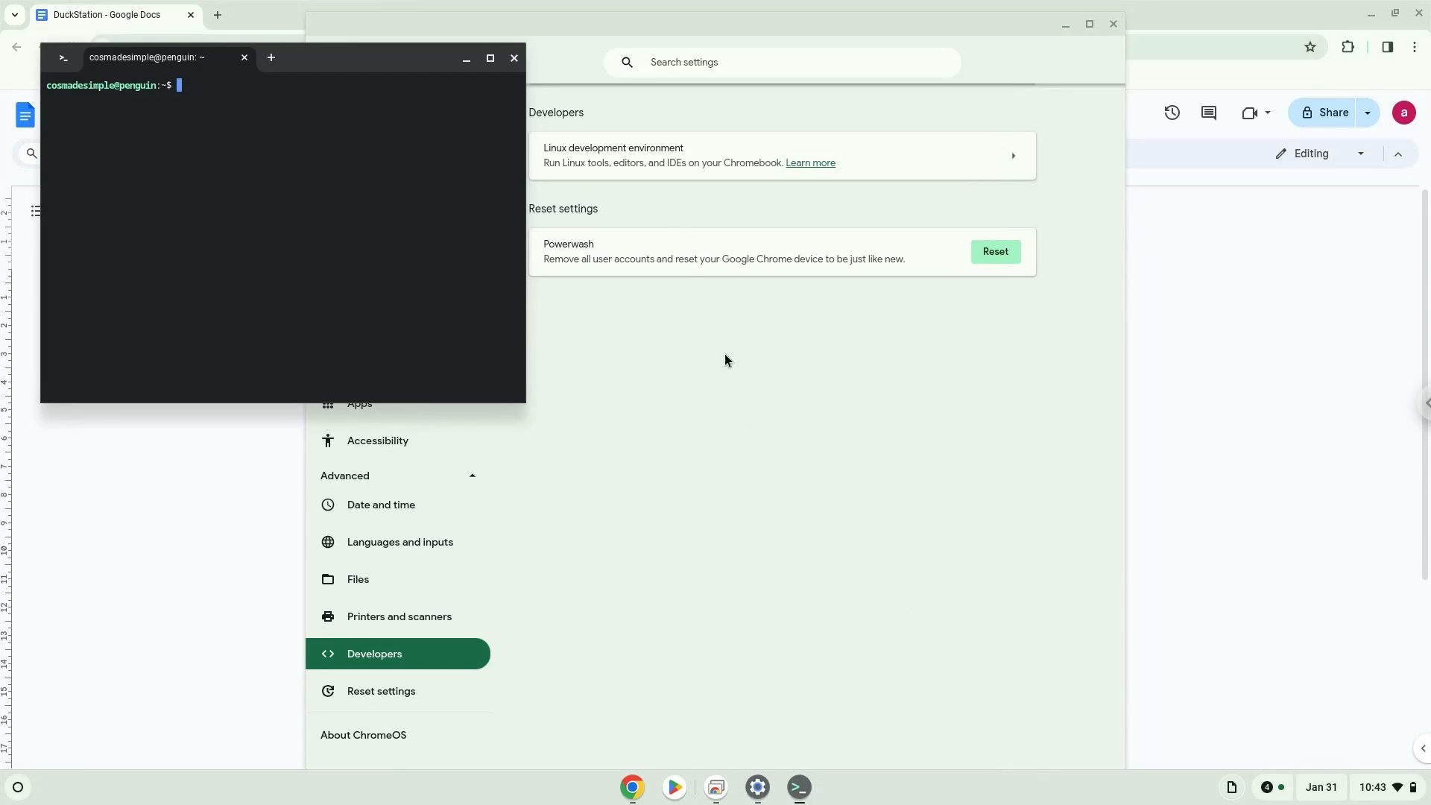
mouse_move(515, 59)
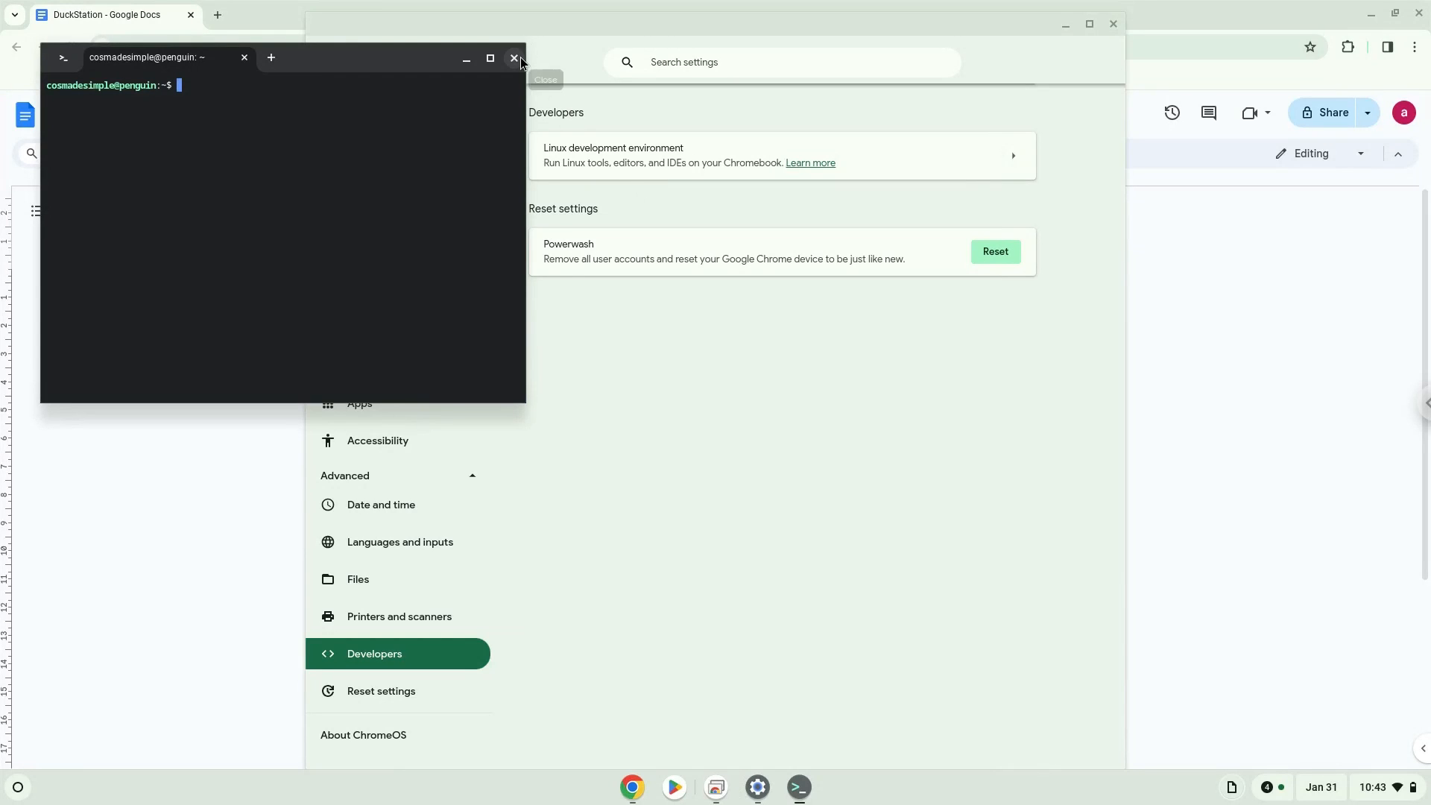
Close the leftover terminal and Settings windows and copy 'sudo apt update' from the note.
click(515, 58)
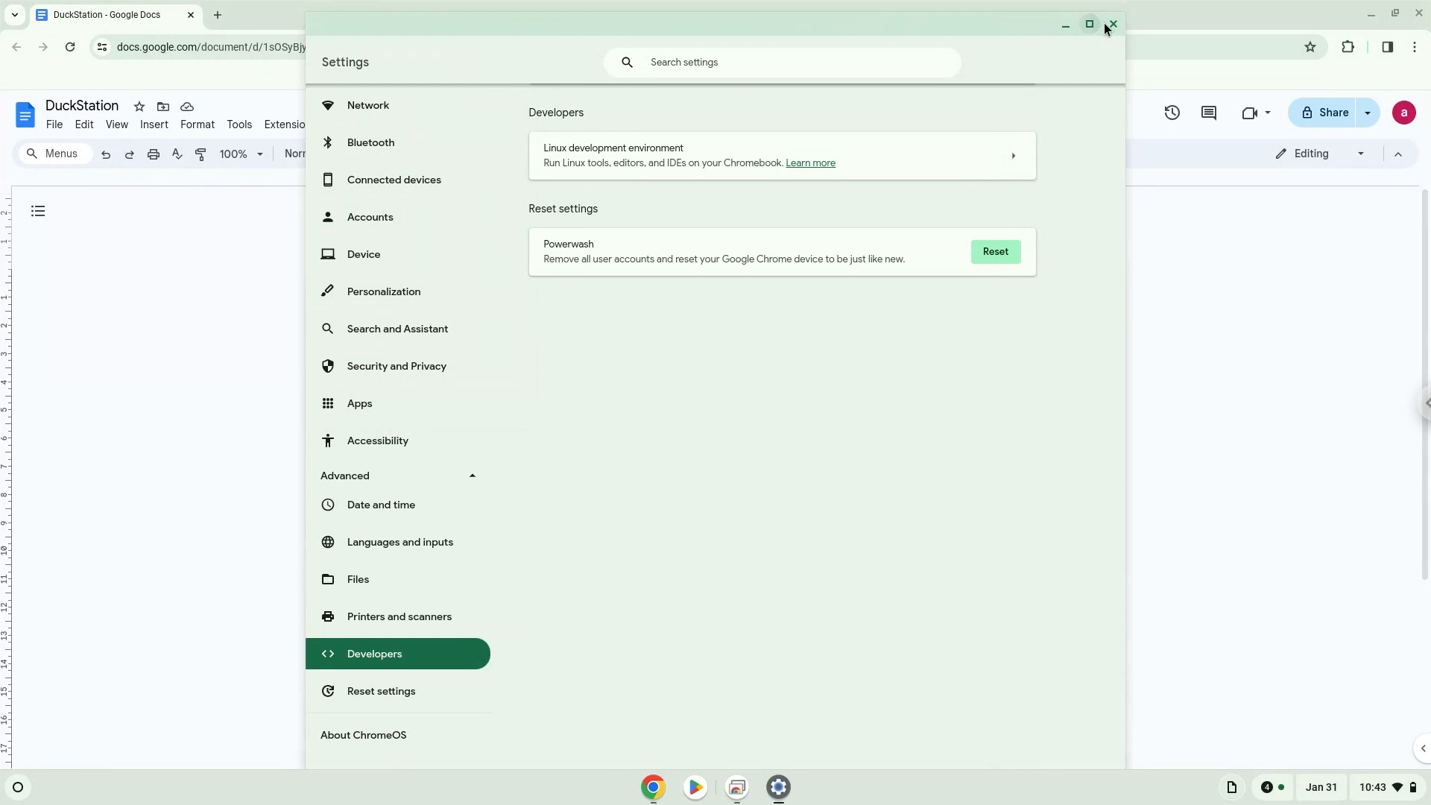
click(1112, 25)
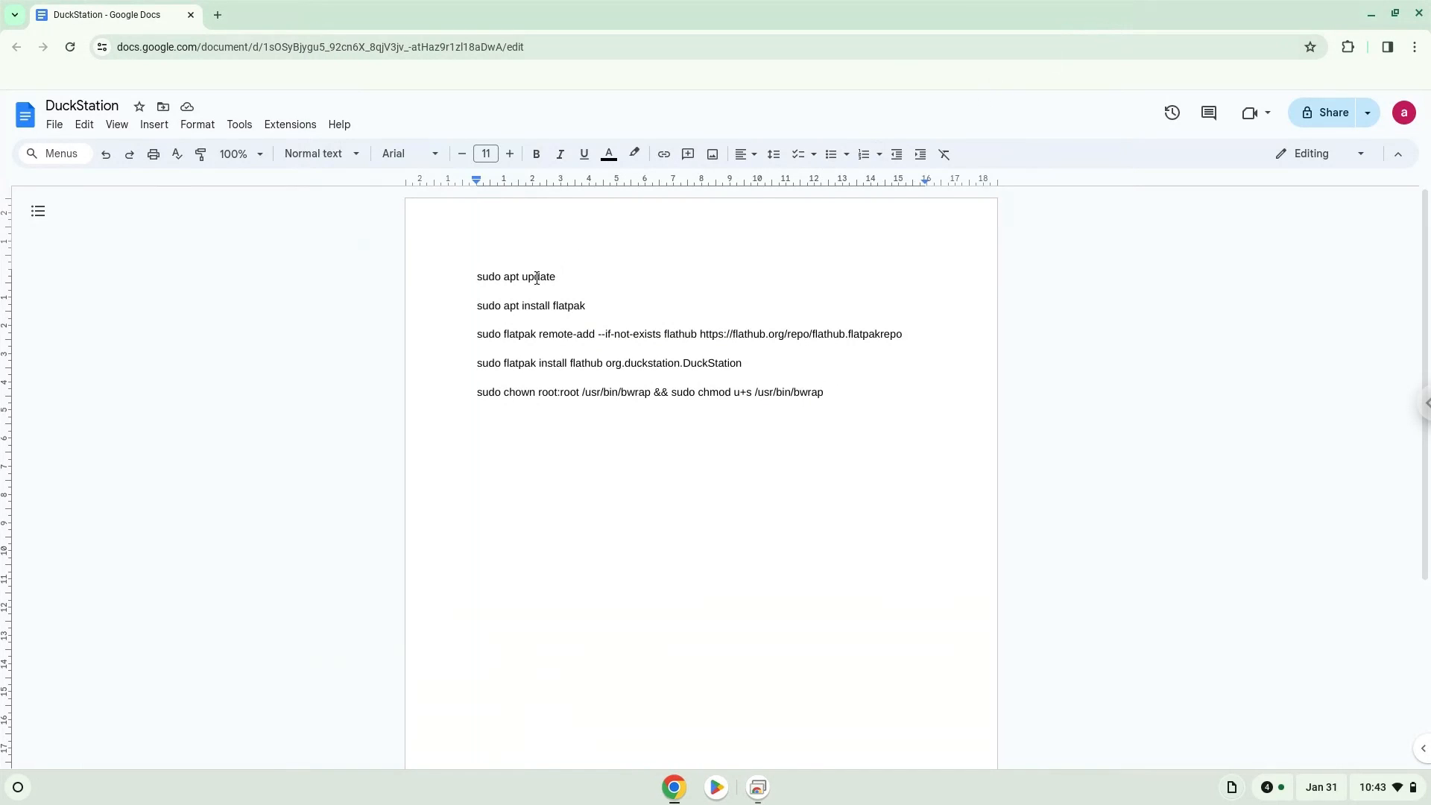
right_click(516, 278)
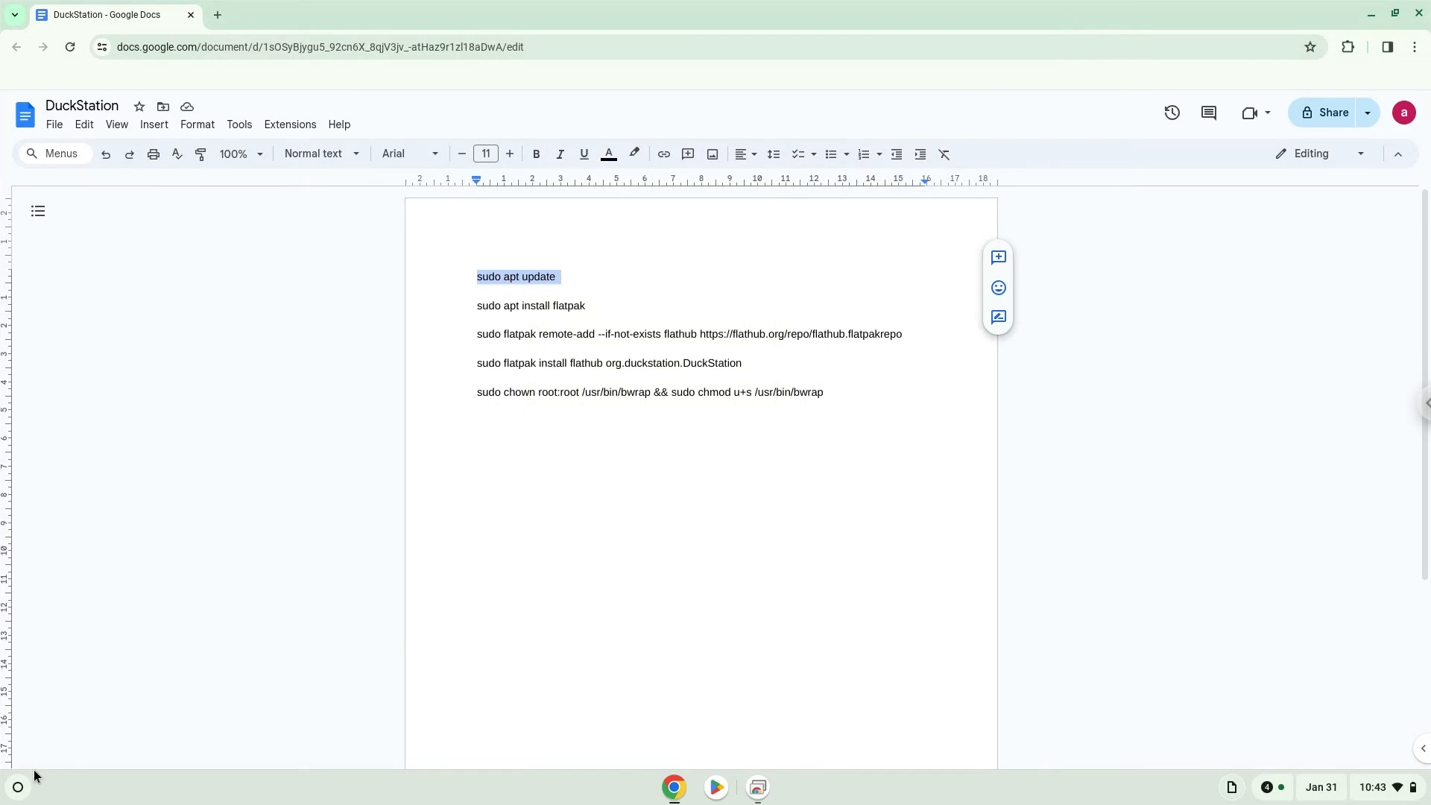
Relaunch Terminal from the launcher into the penguin Linux container.
click(17, 787)
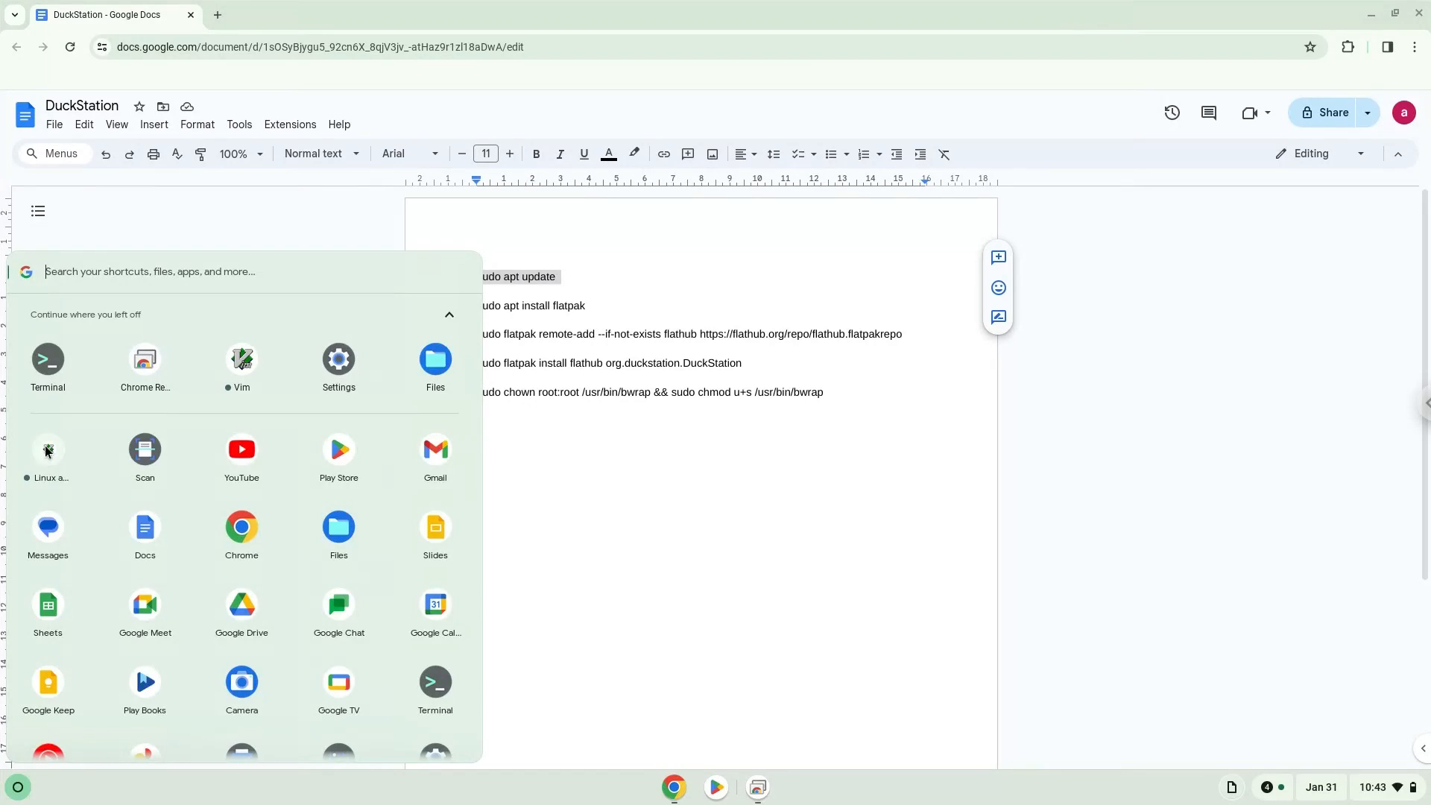
click(48, 364)
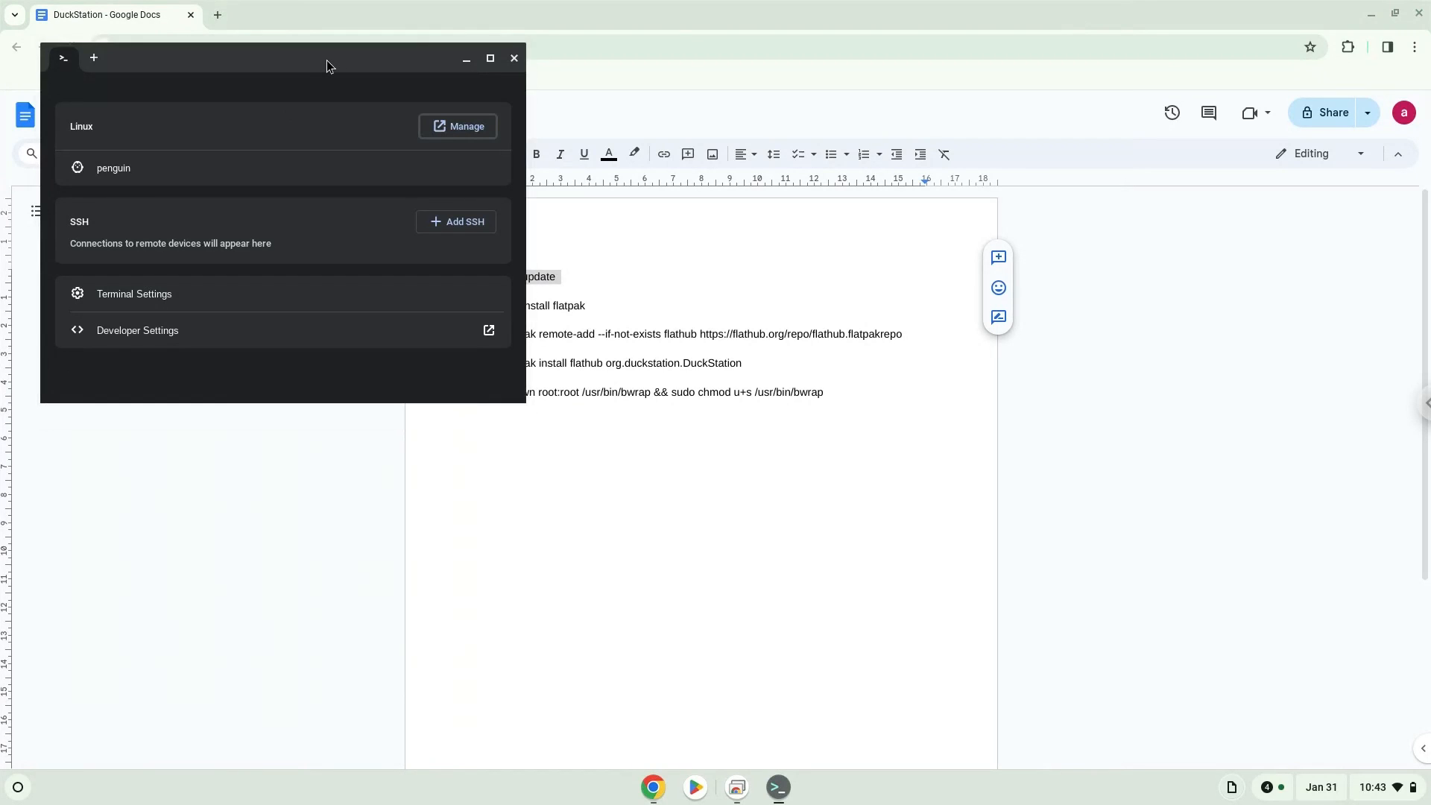
click(491, 58)
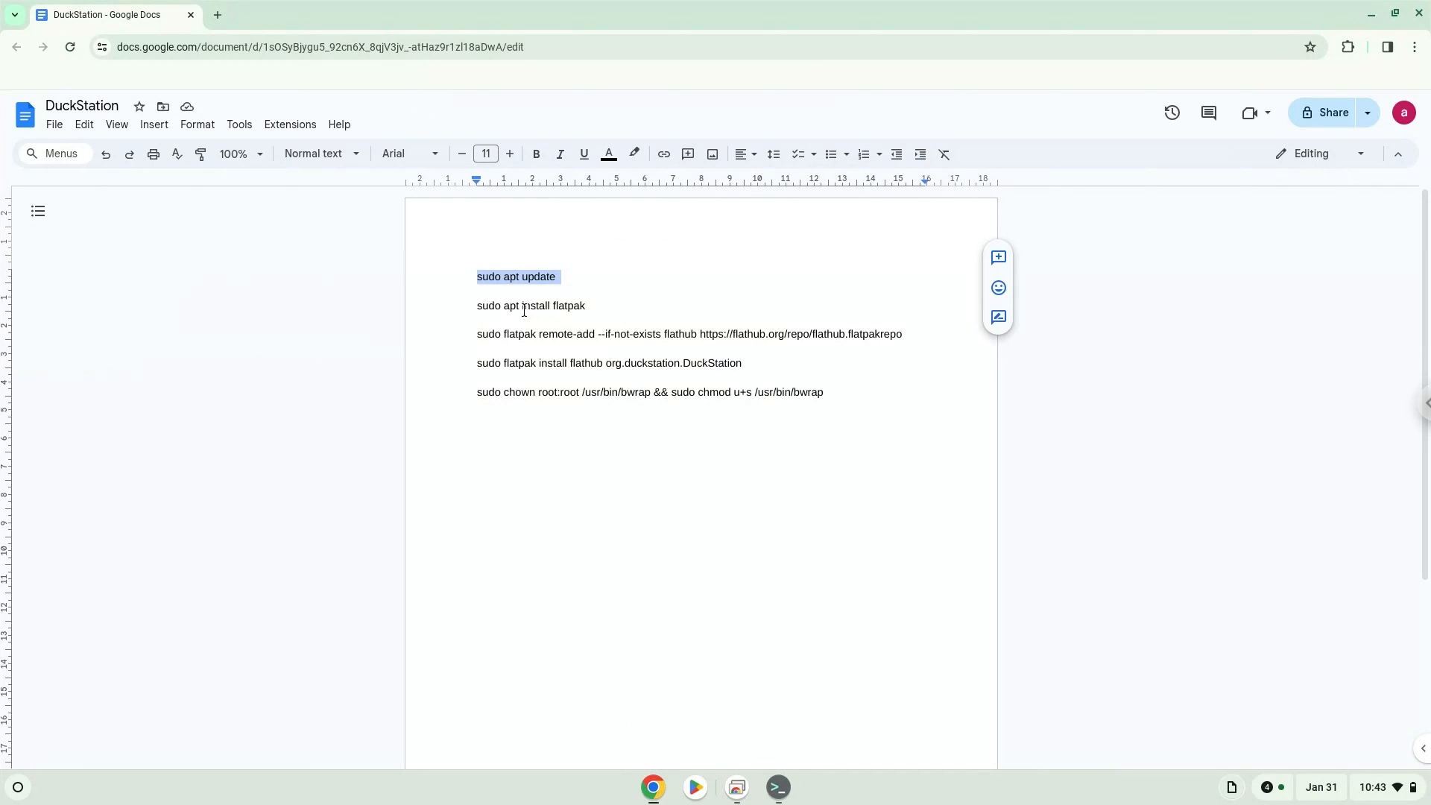
Run 'sudo apt install flatpak' in the penguin terminal after the package update.
right_click(531, 304)
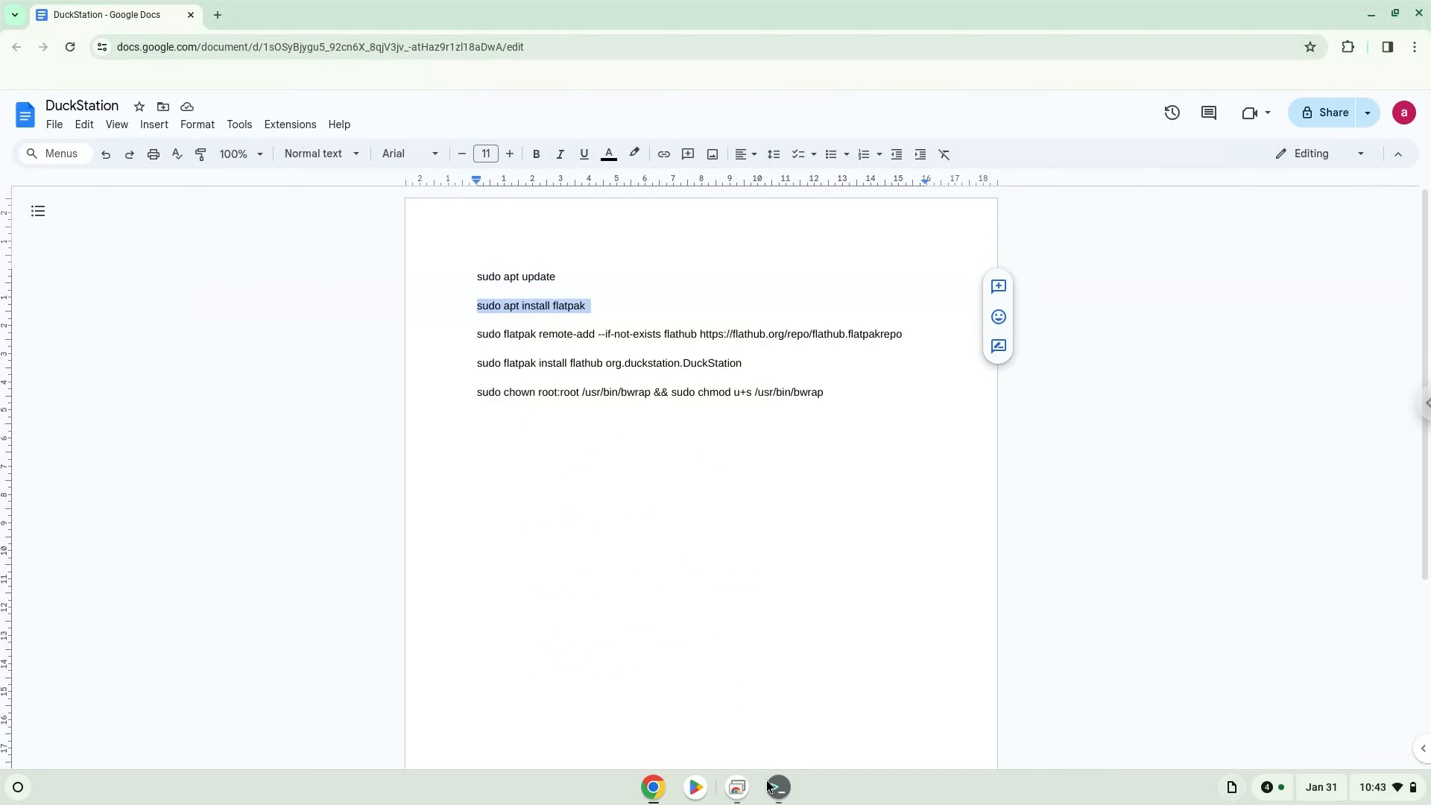
click(776, 787)
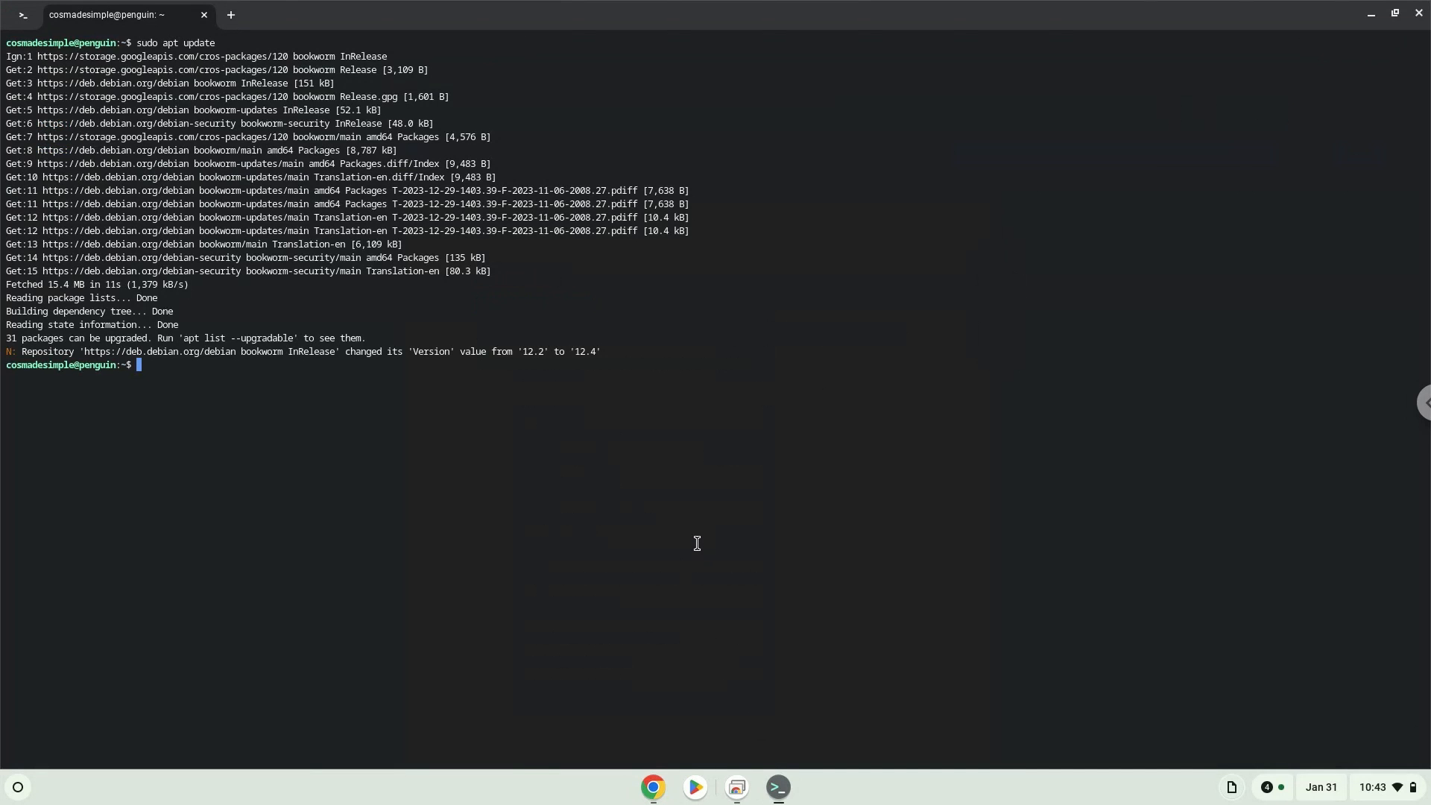
text(sudo apt install flatpak)
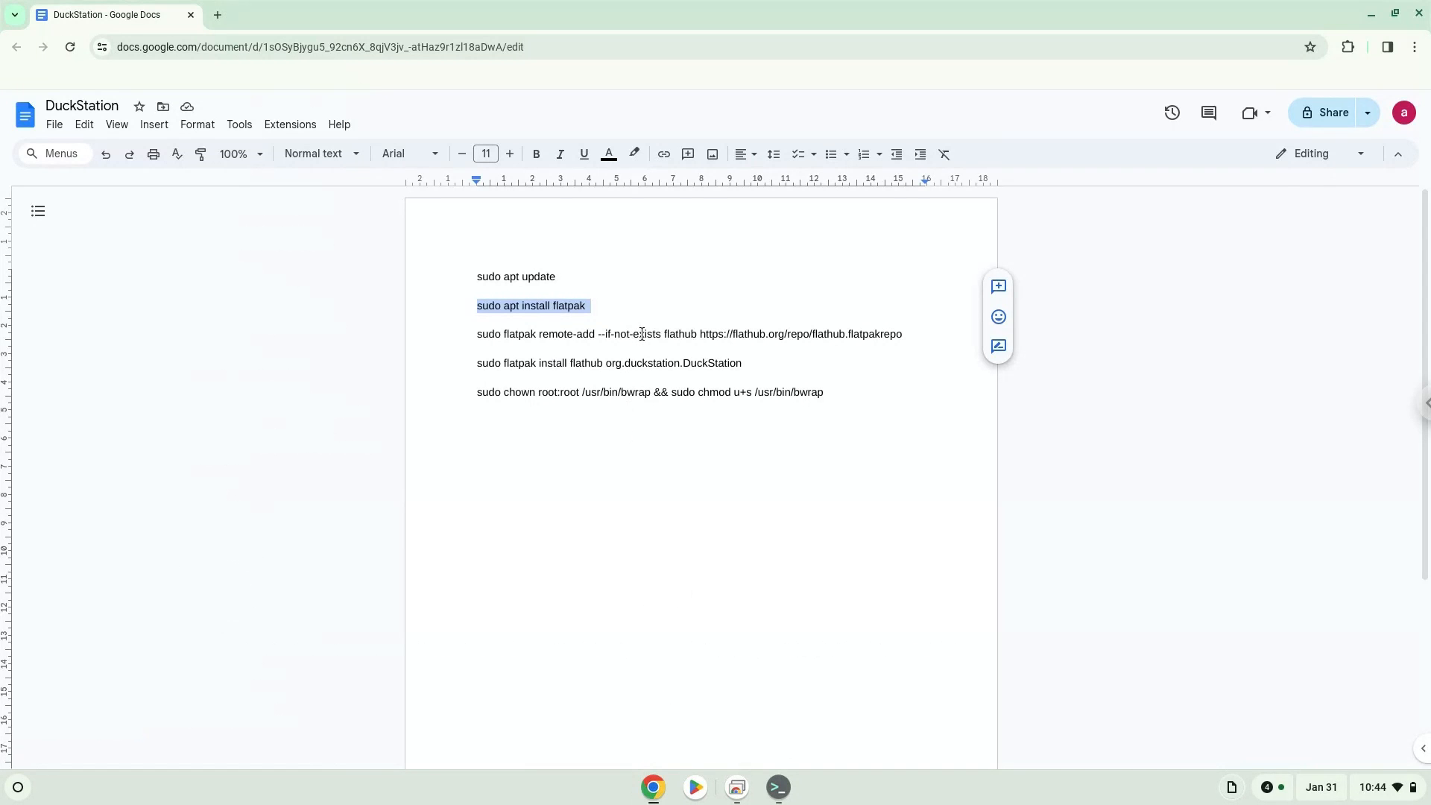
Add the Flathub remote with 'sudo flatpak remote-add --if-not-exists flathub ...' and copy the DuckStation install command.
right_click(643, 333)
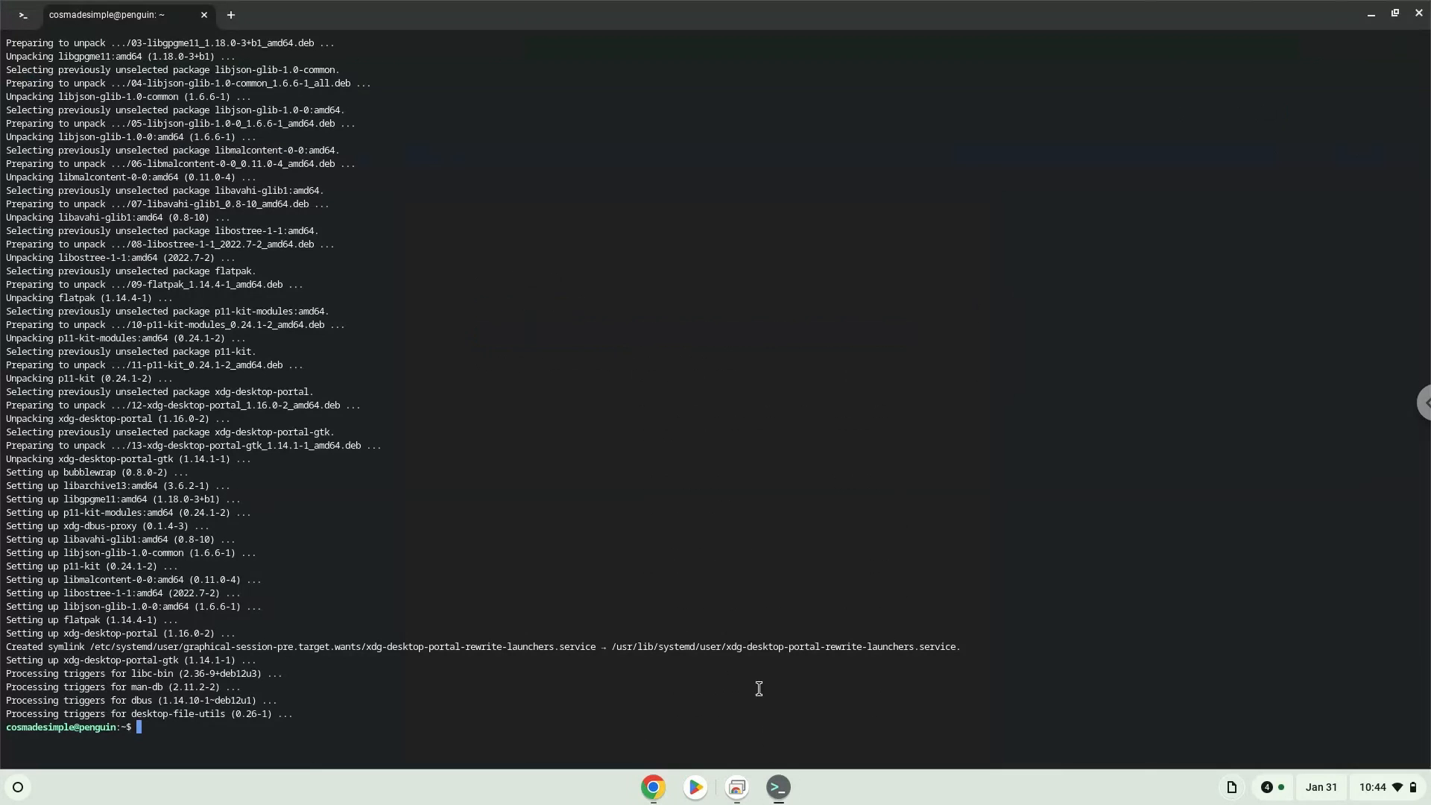
text(sudo flatpak remote-add --if-not-exists flathub https://flathub.org/repo/flathub.flatpakrepo)
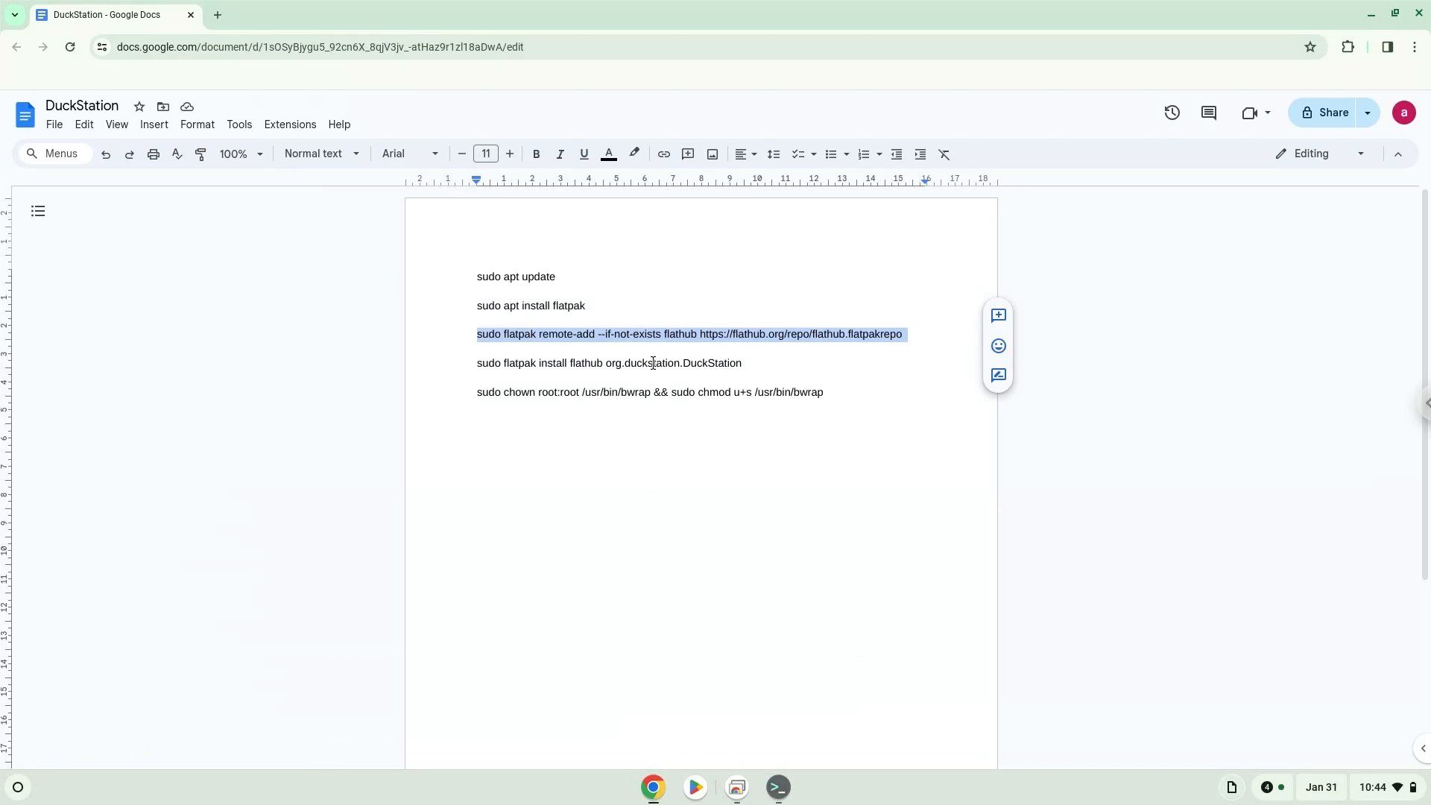
right_click(653, 362)
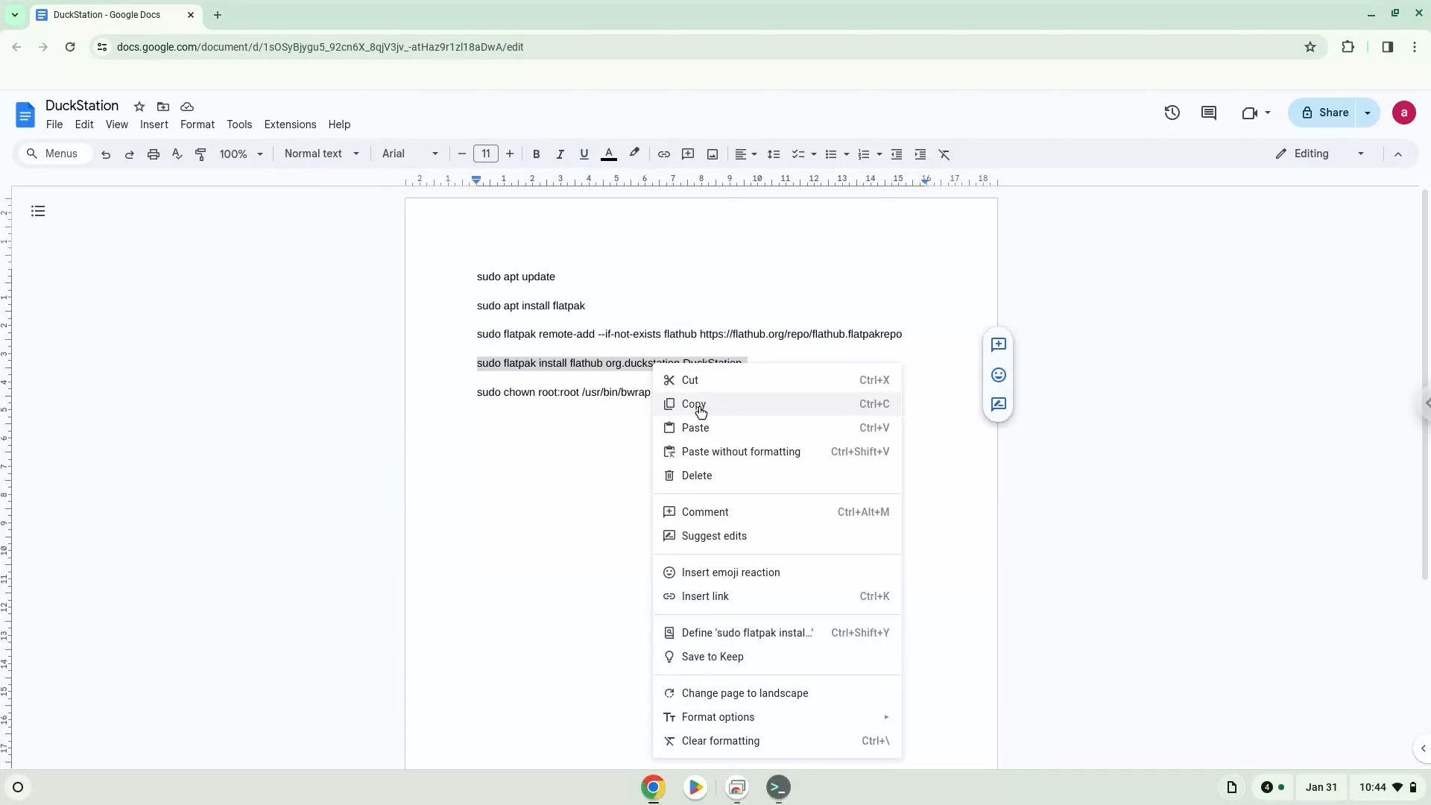
click(776, 793)
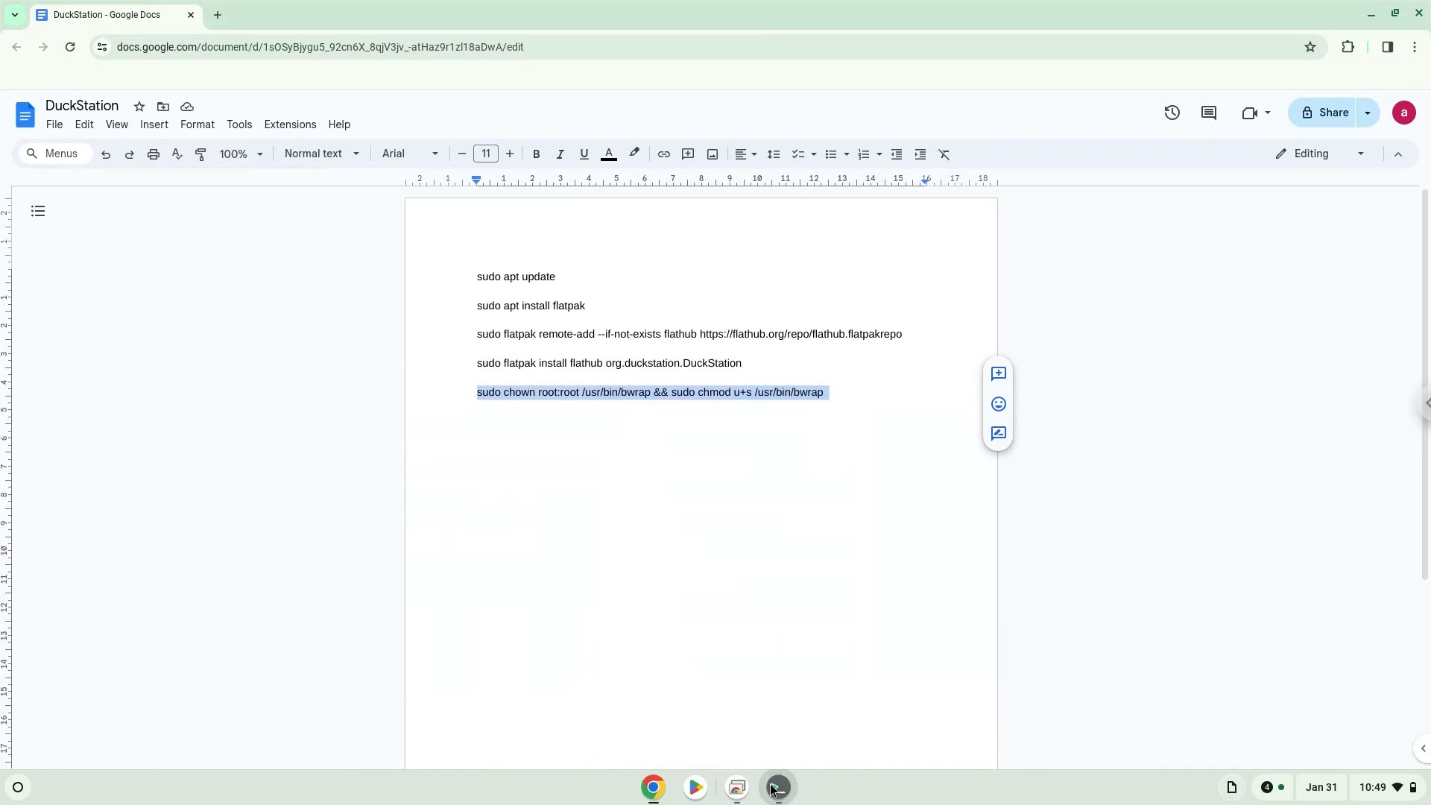
Run the final command in Terminal and bring up the app launcher to start DuckStation.
click(775, 787)
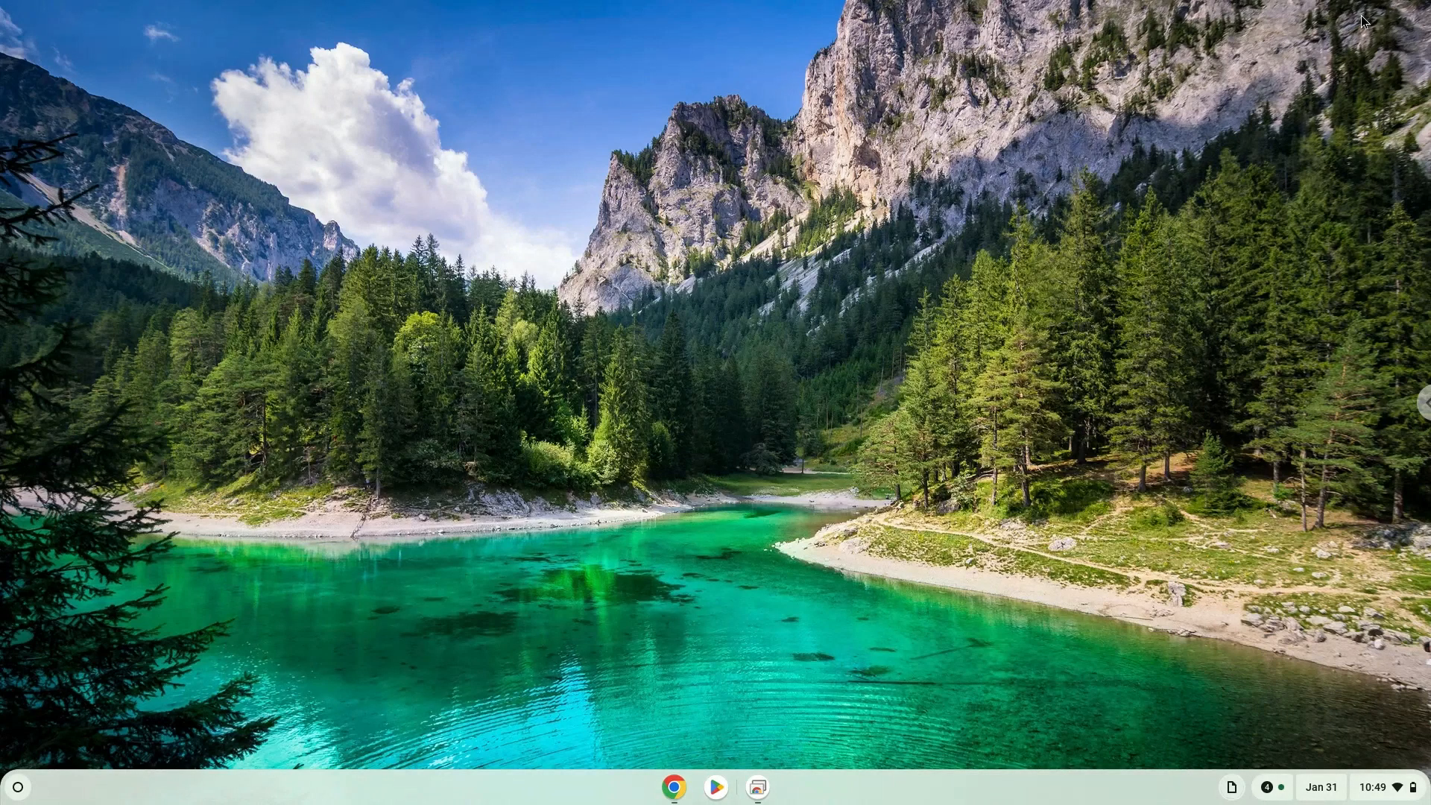
mouse_move(17, 792)
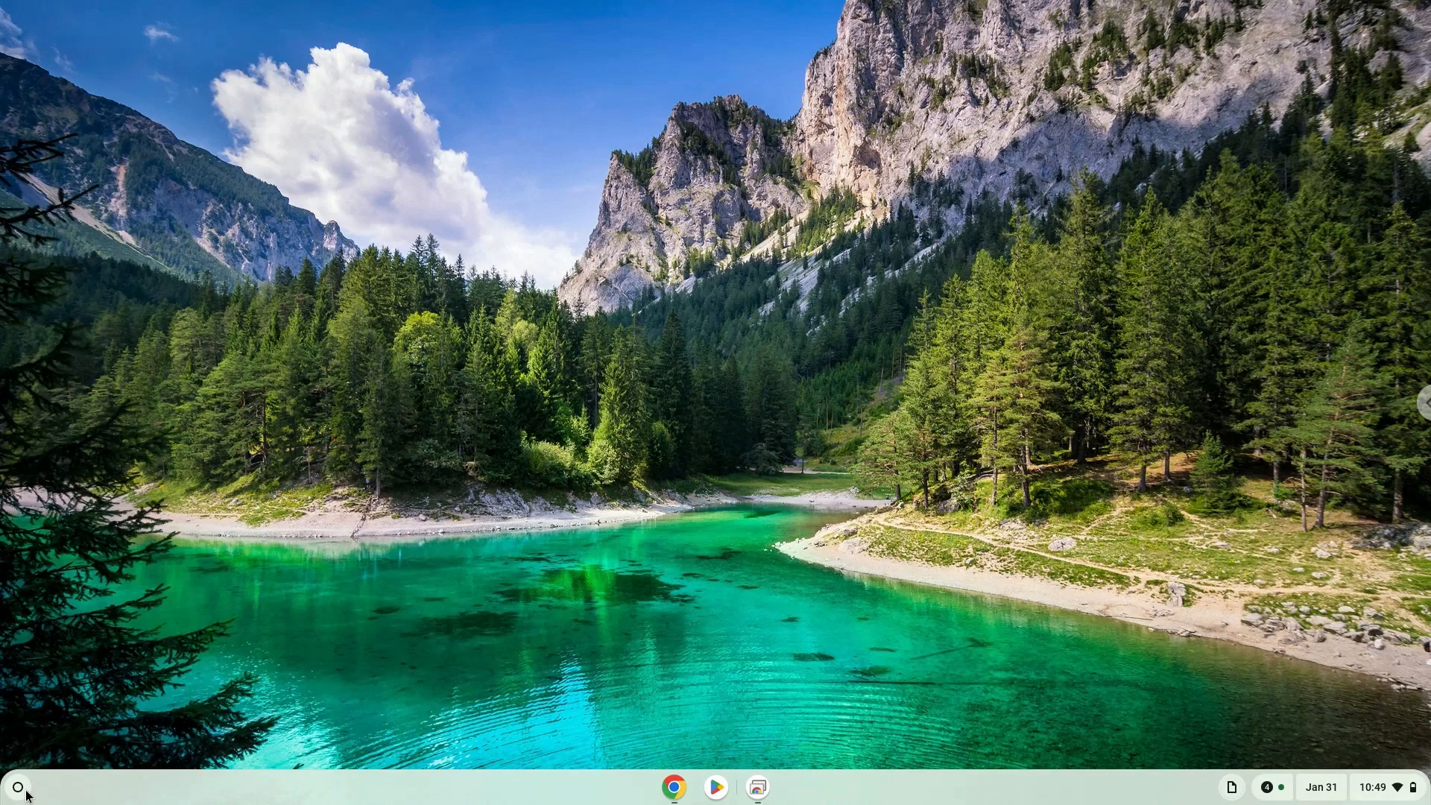
click(16, 785)
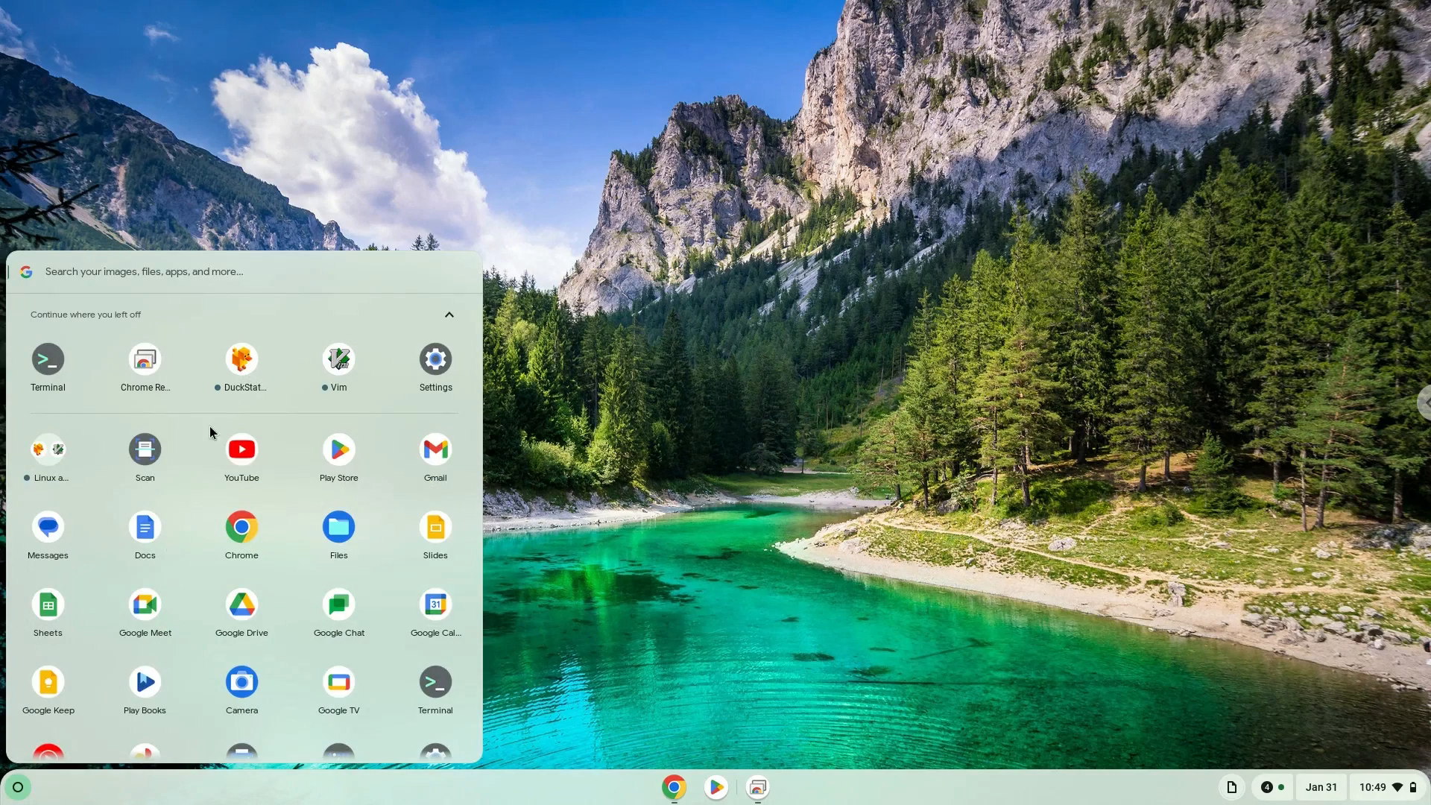
key(Escape)
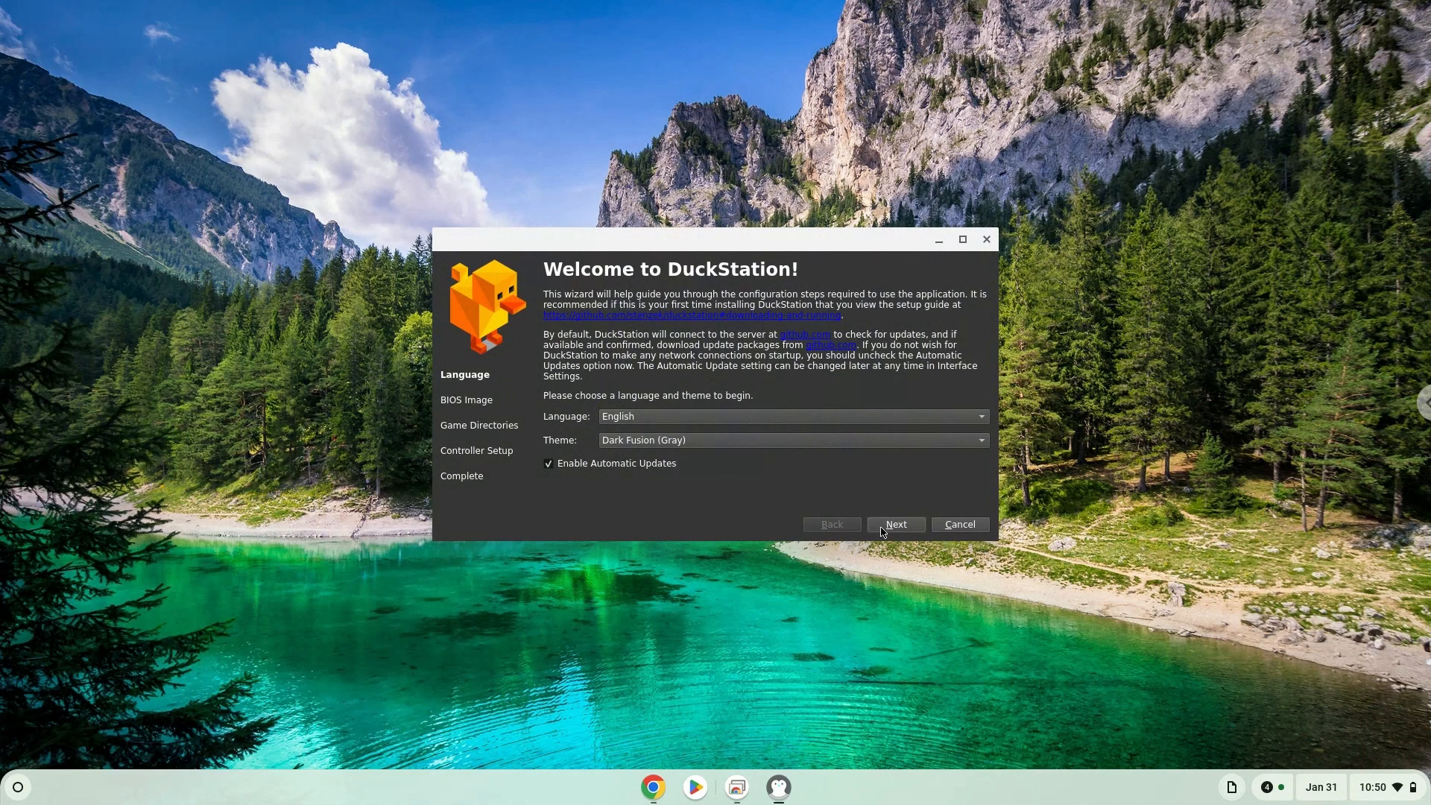
Accept the default language and theme in the DuckStation wizard, reaching the BIOS Image page.
click(895, 523)
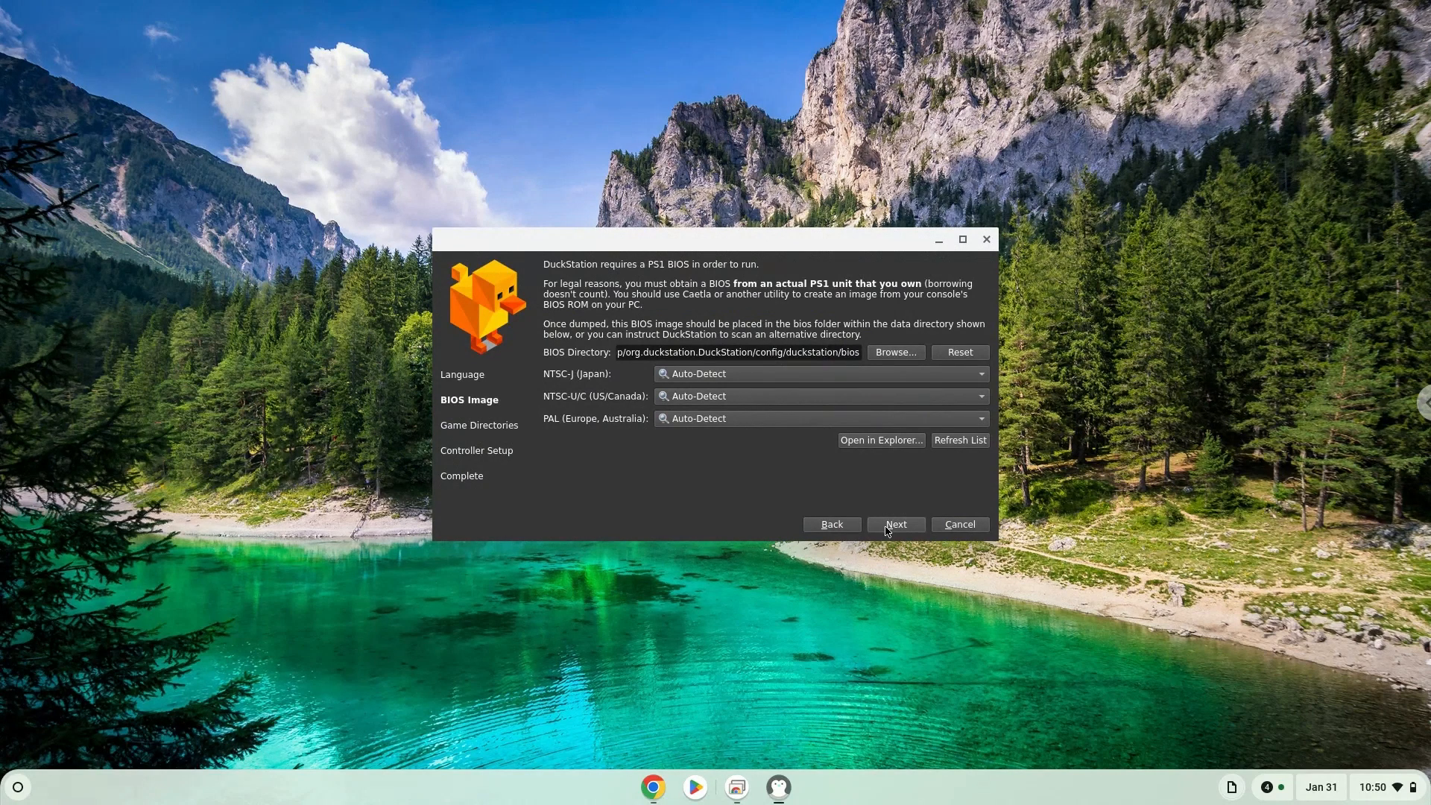
mouse_move(863, 547)
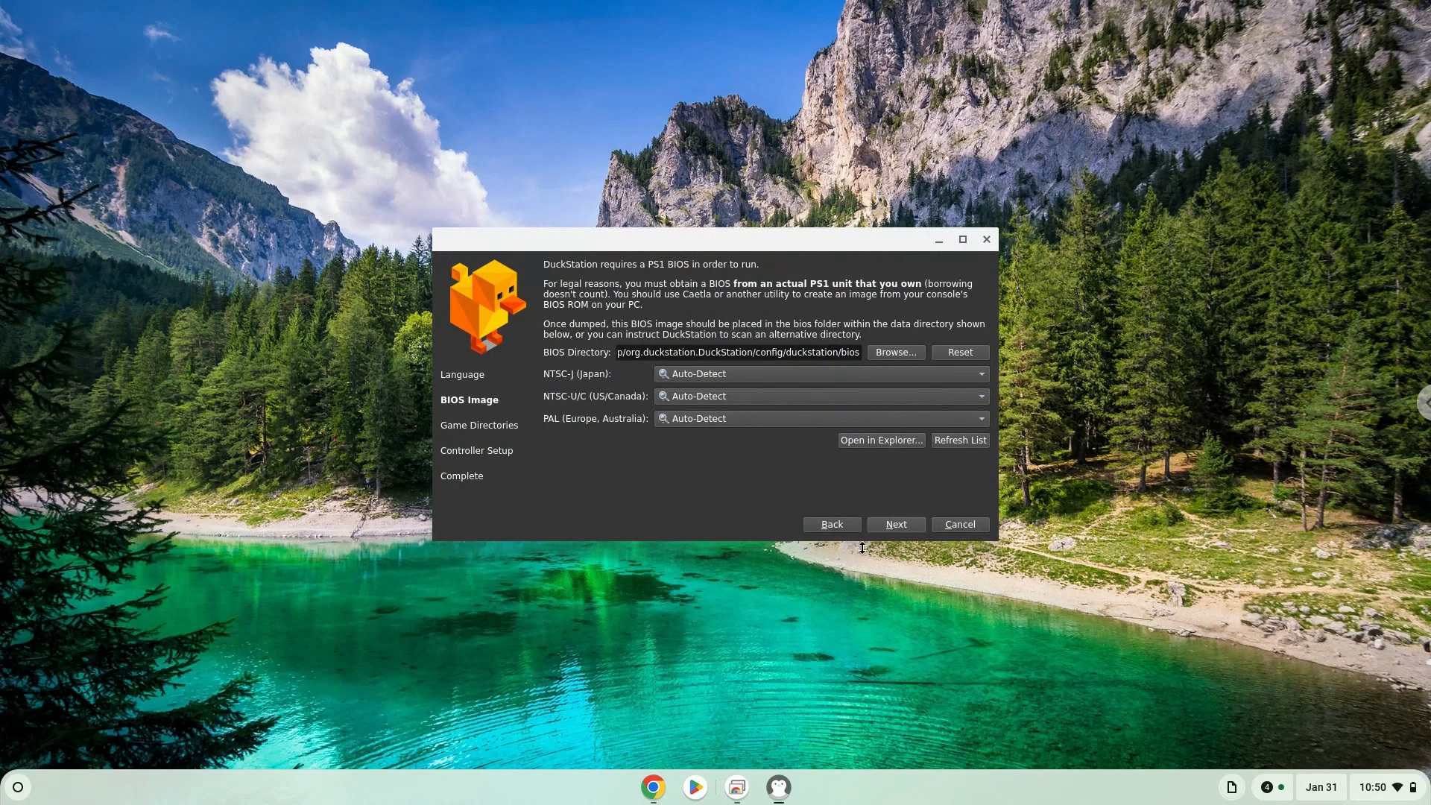
mouse_move(18, 792)
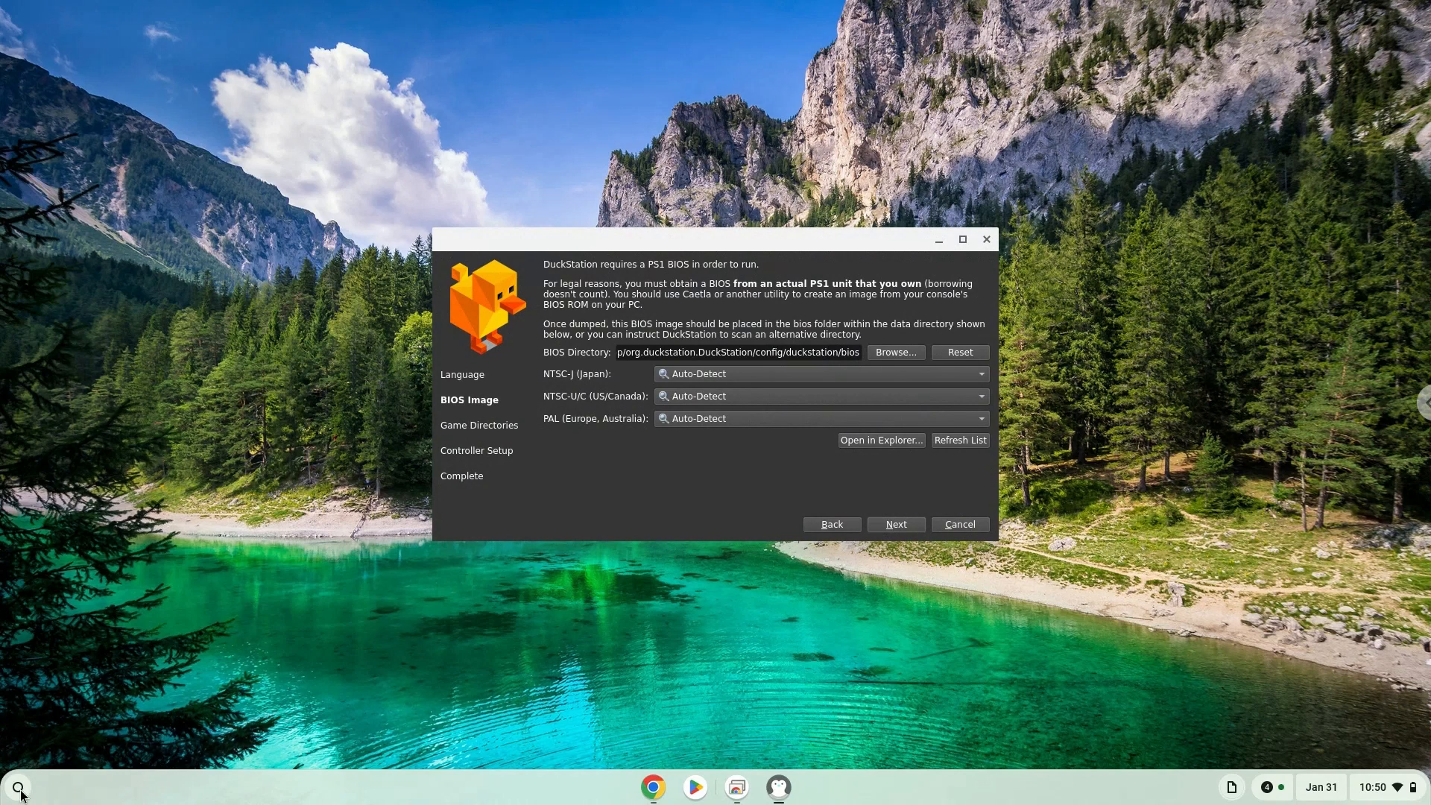
click(18, 785)
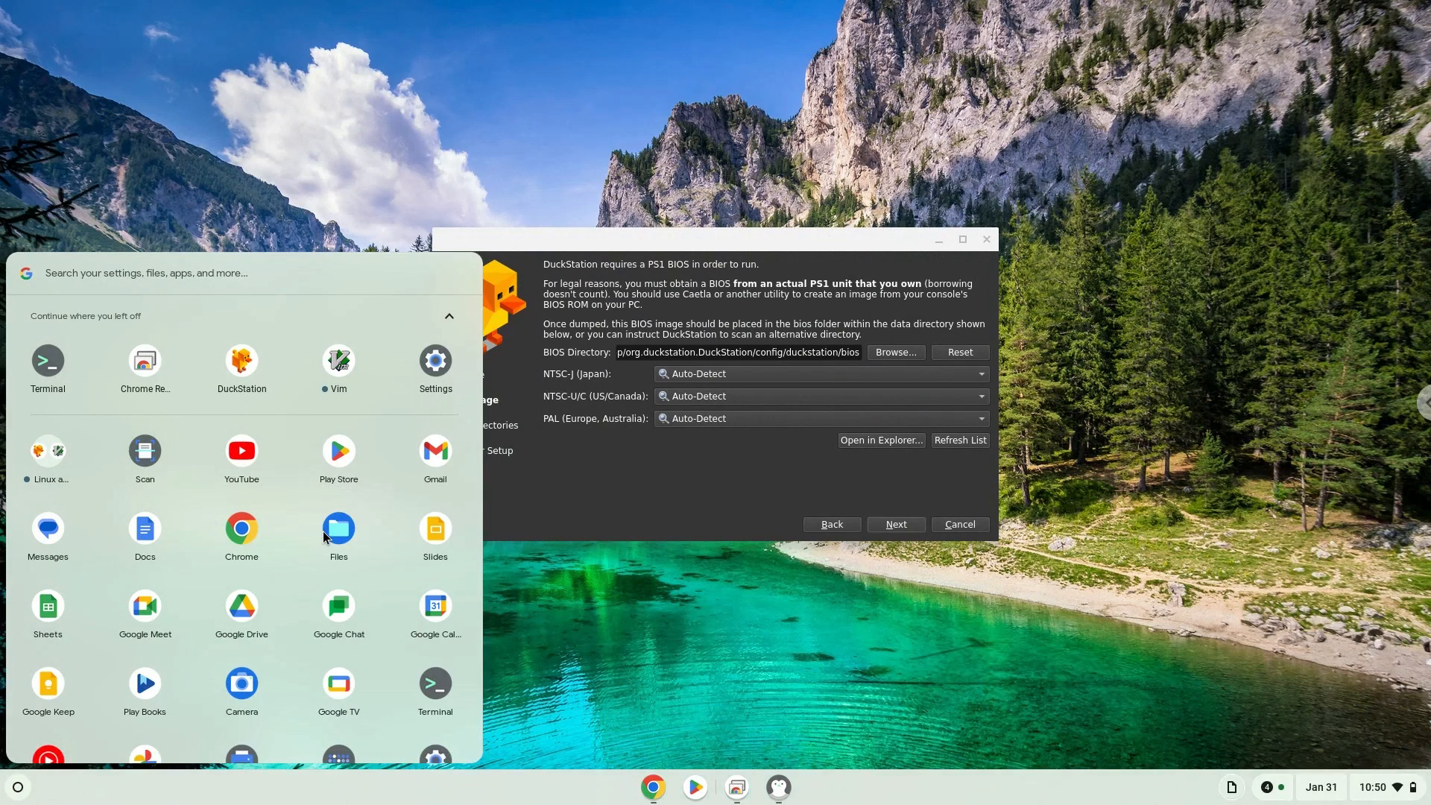
Launch the Files app showing My files with Linux files, Downloads and Play files.
click(339, 529)
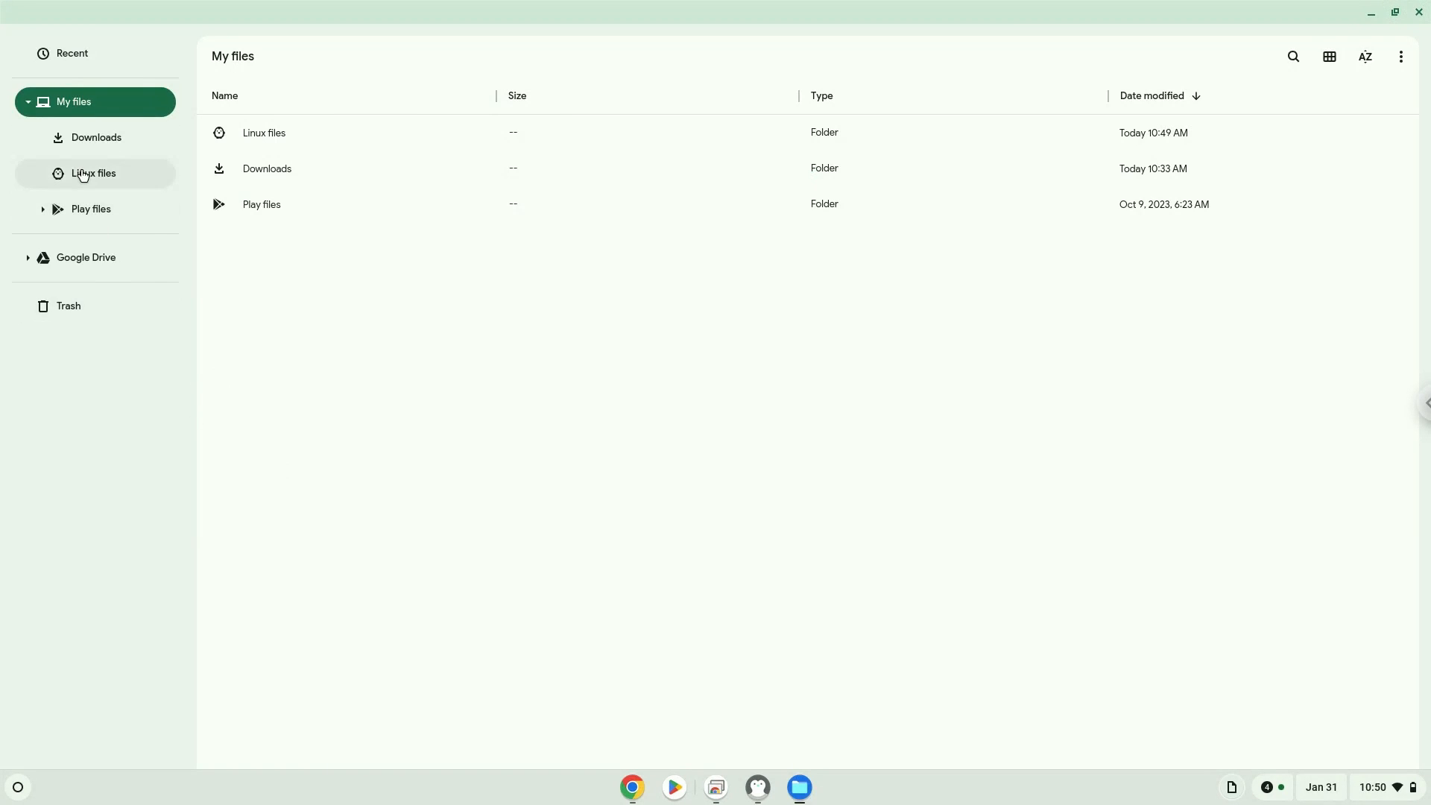